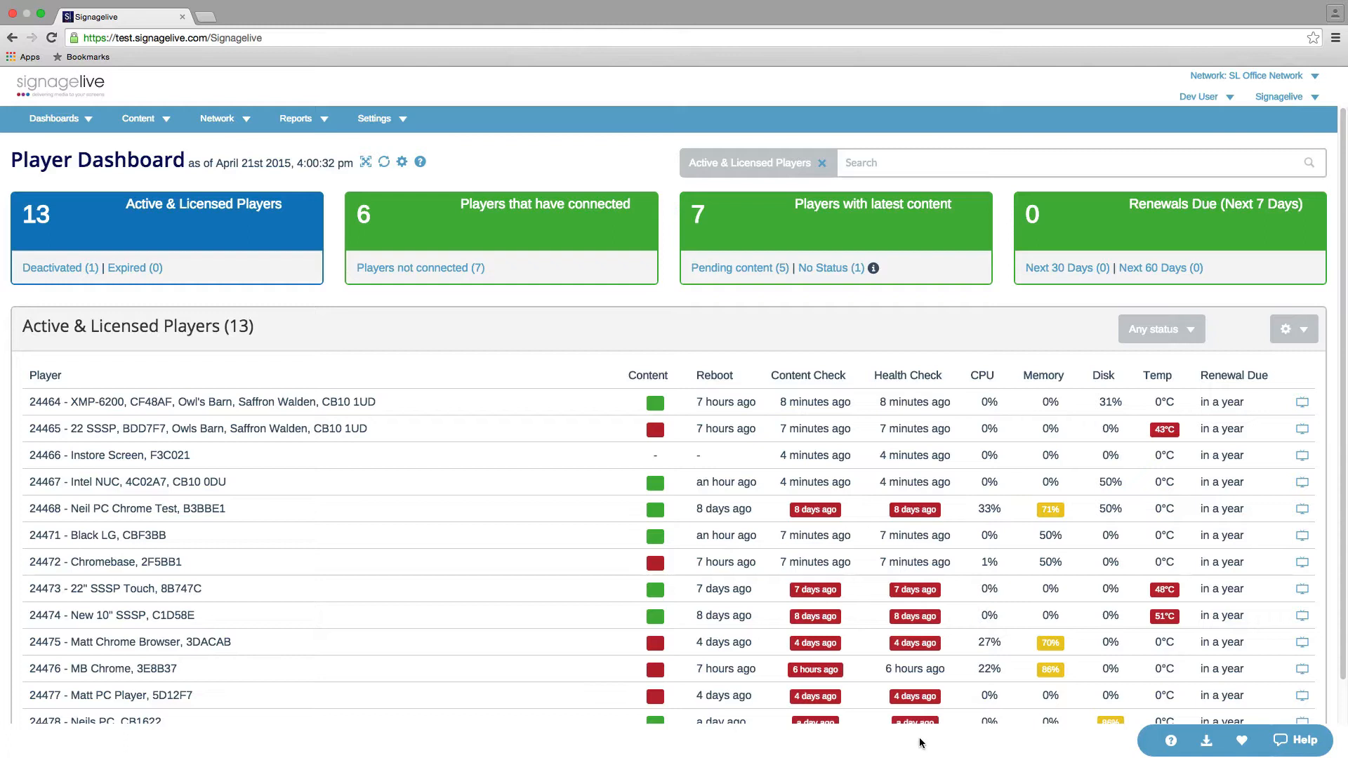
{"action": "mouse_move", "coordinate": [373, 165]}
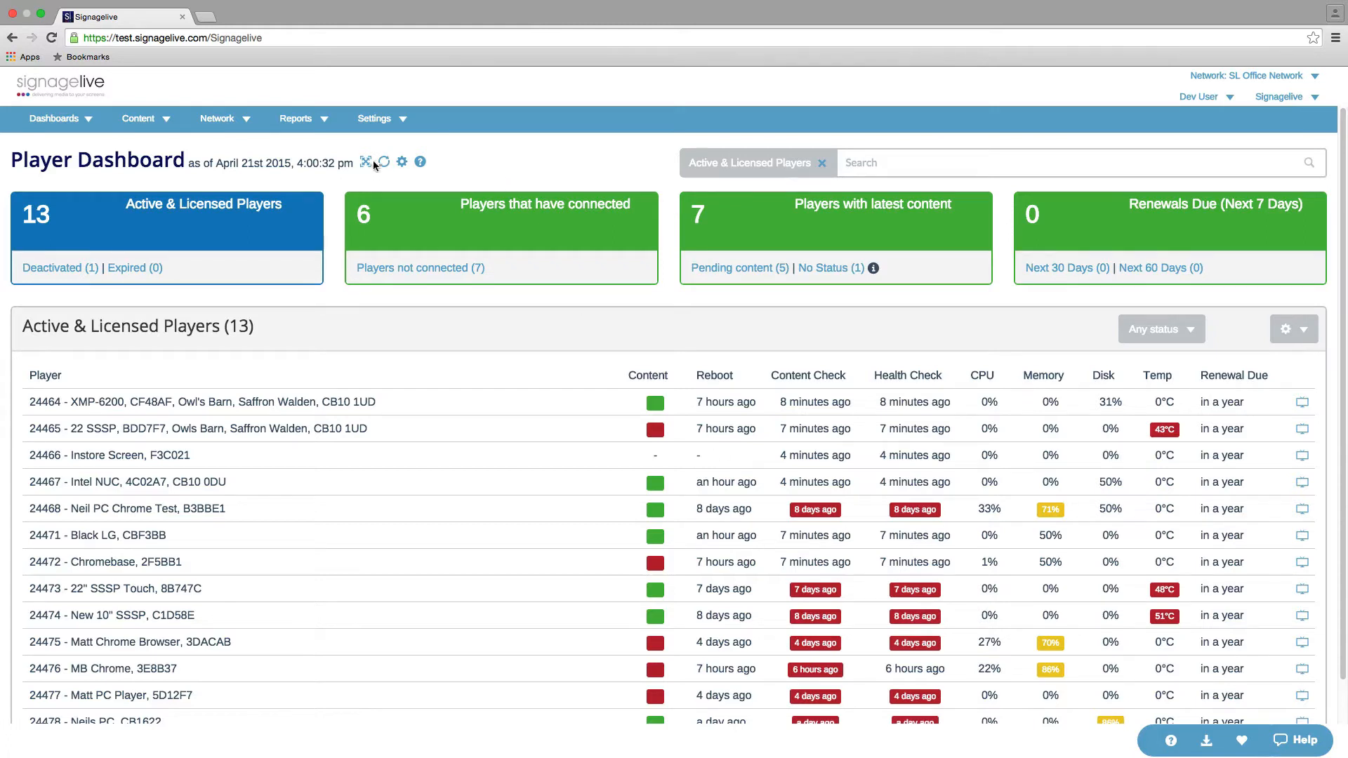
- Save KPI thresholds: connections warning 40%, content status warning 30% and alert 40%
{"action": "left_click", "coordinate": [402, 162]}
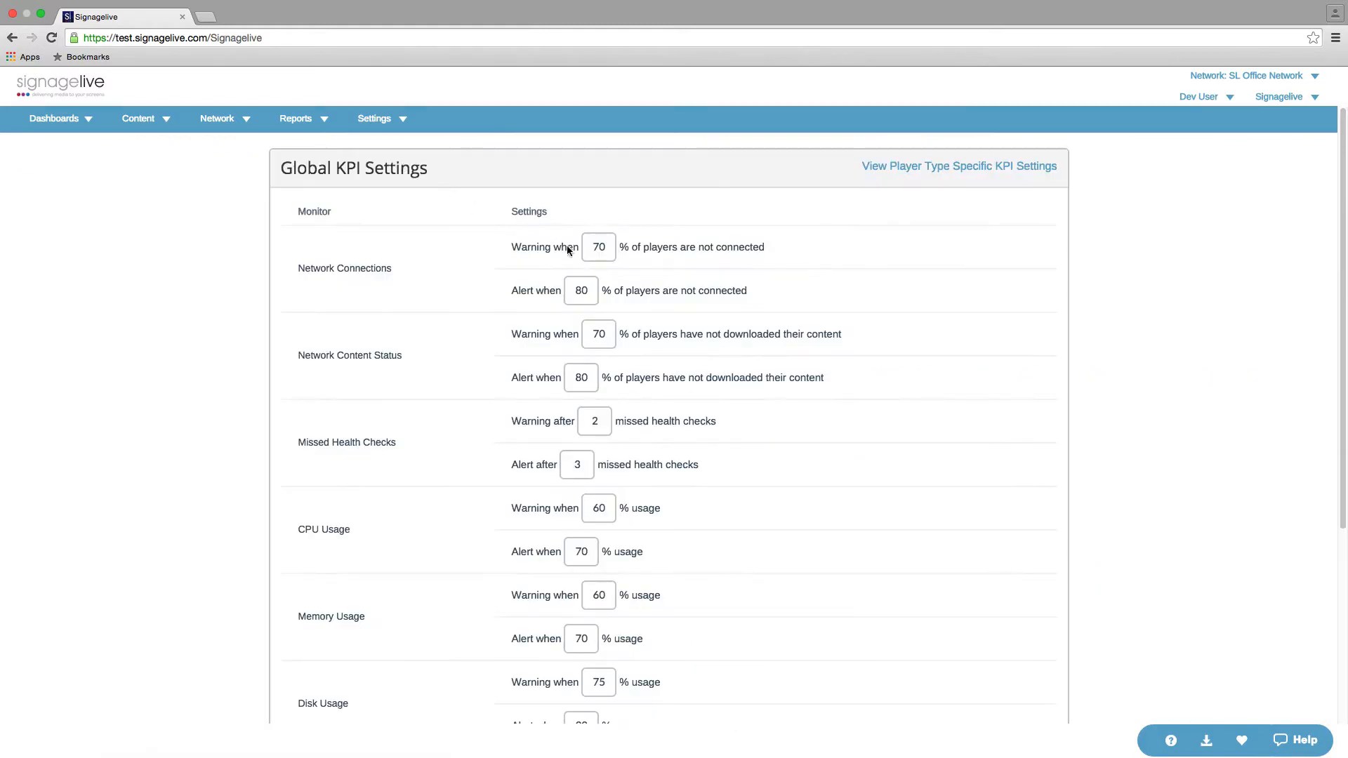
{"action": "left_click", "coordinate": [599, 247]}
{"action": "type", "text": "40"}
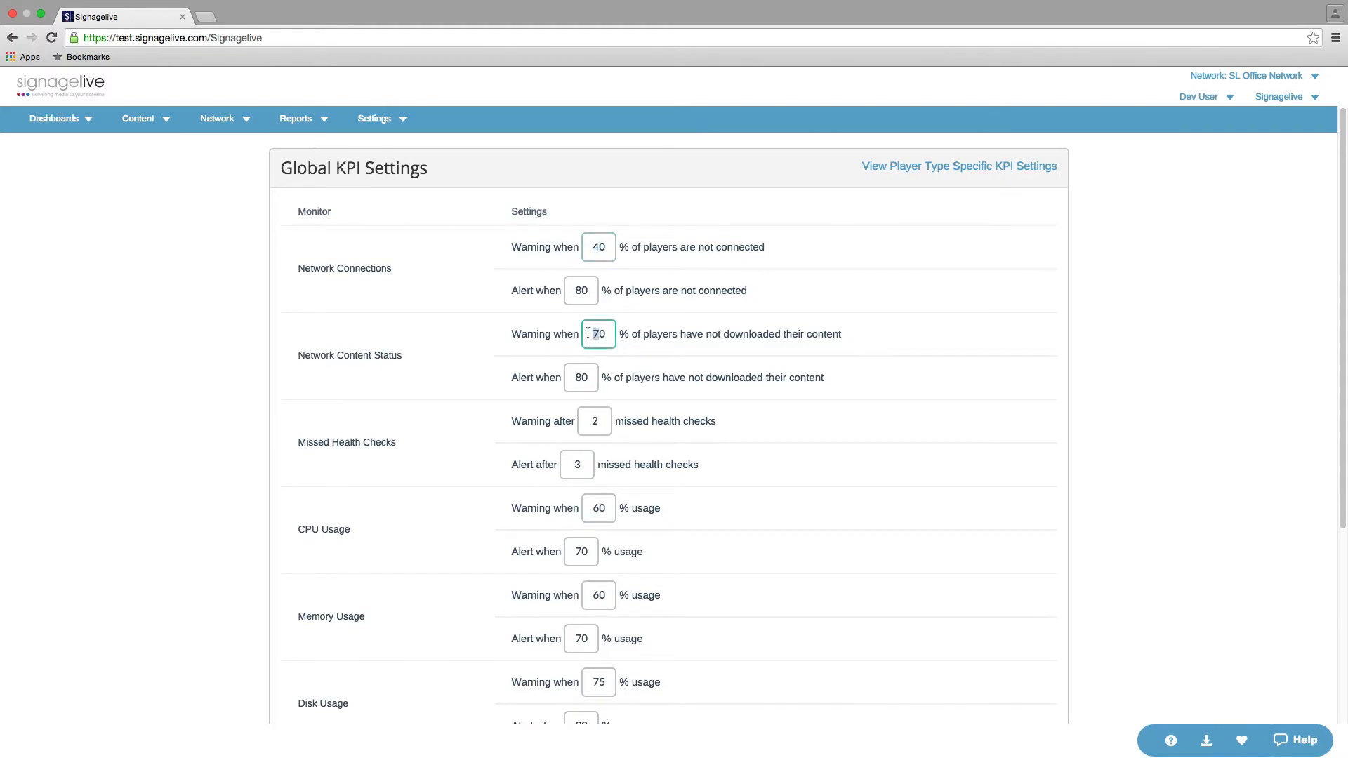
{"action": "left_click", "coordinate": [581, 378]}
{"action": "type", "text": "40"}
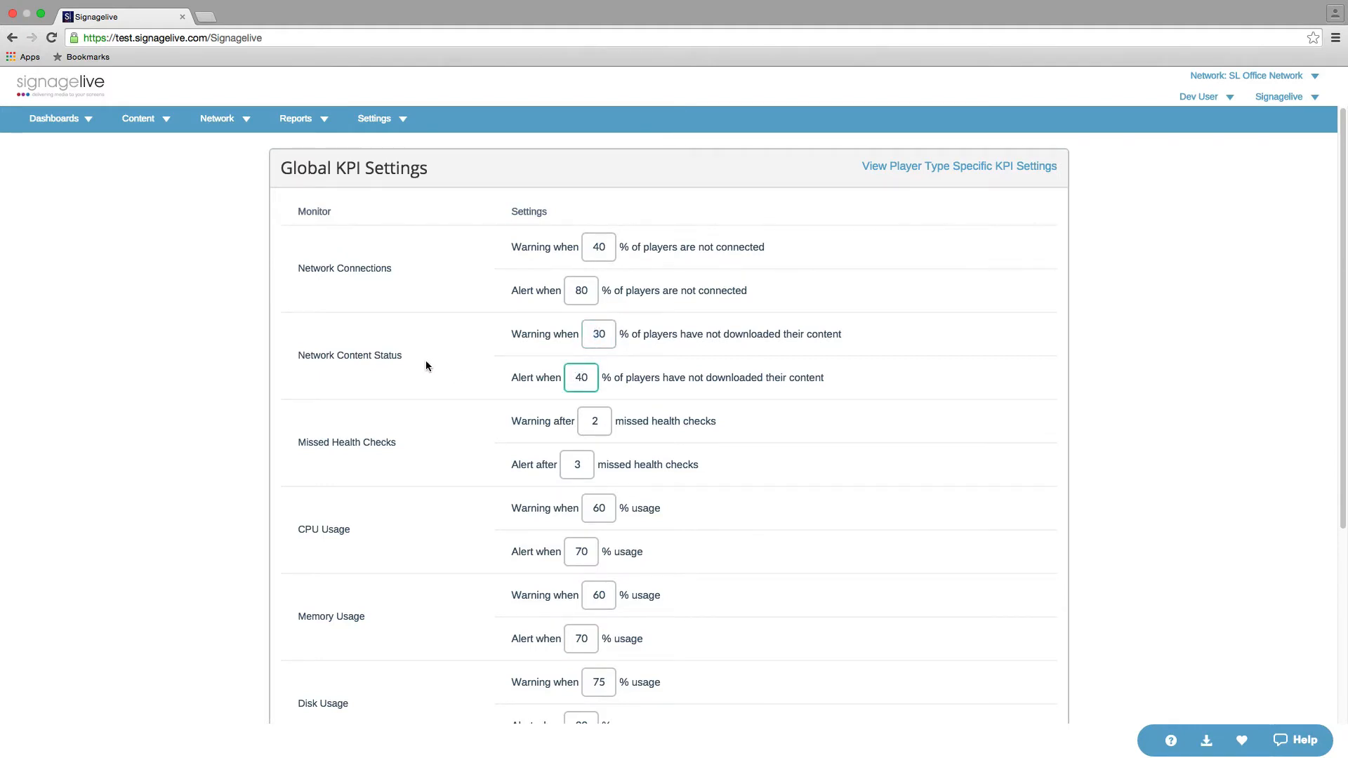
{"action": "scroll", "scroll_direction": "down", "scroll_amount": 3}
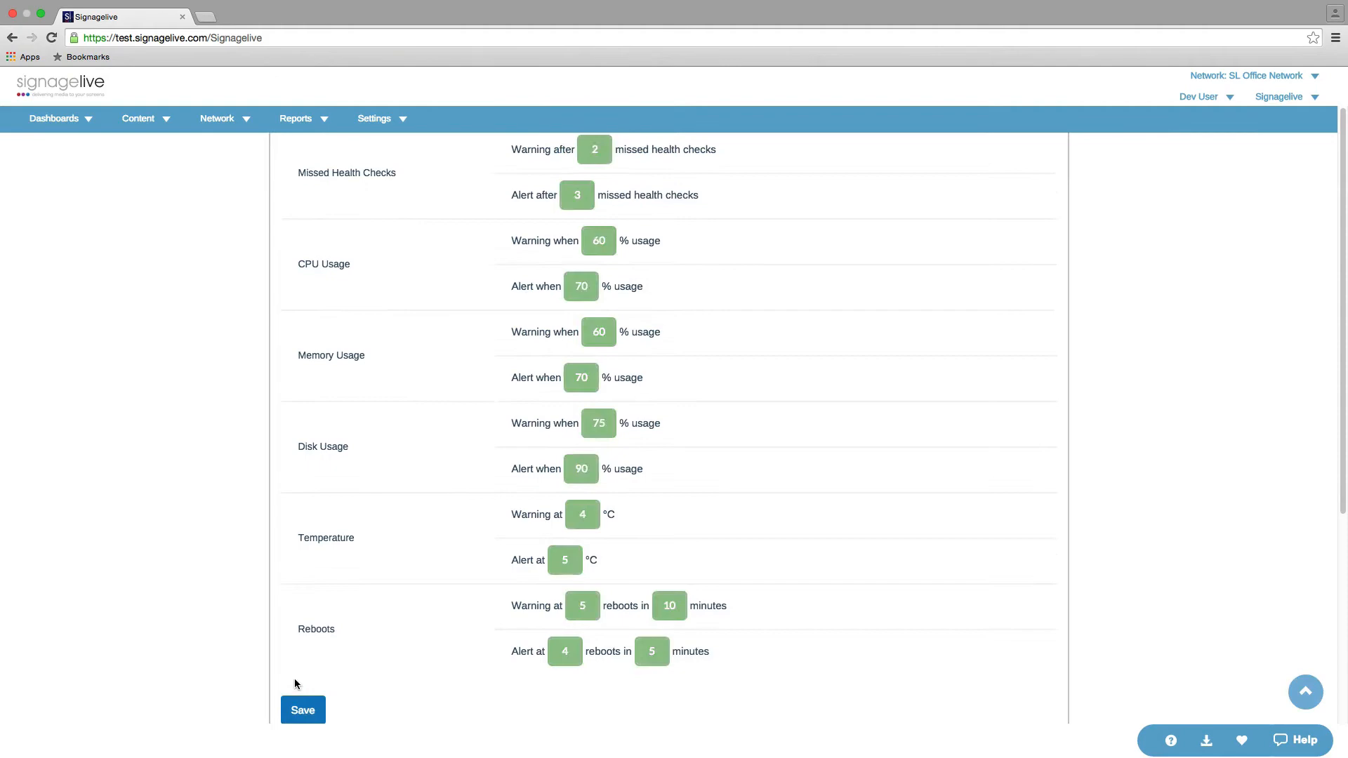
{"action": "left_click", "coordinate": [54, 119]}
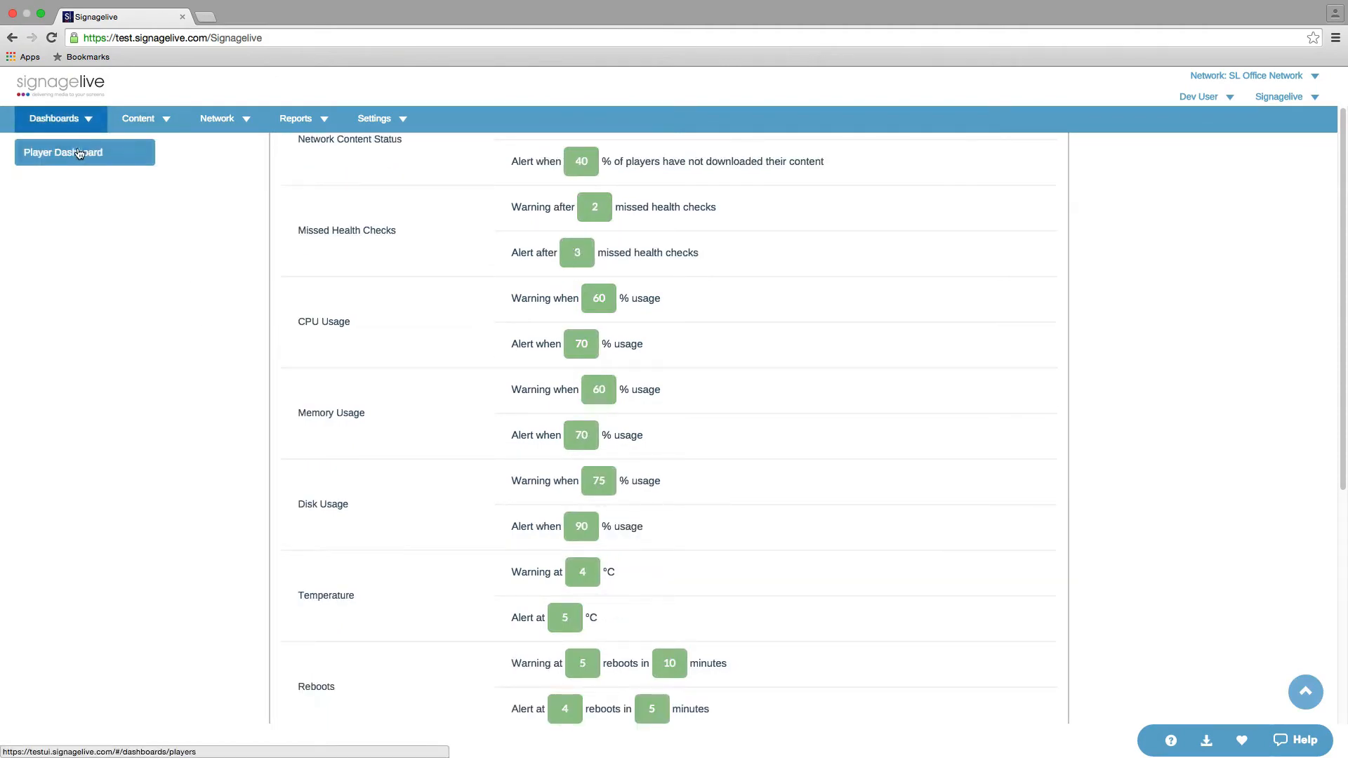
- Go back to the Player Dashboard and refresh it to apply the new thresholds
{"action": "left_click", "coordinate": [61, 153]}
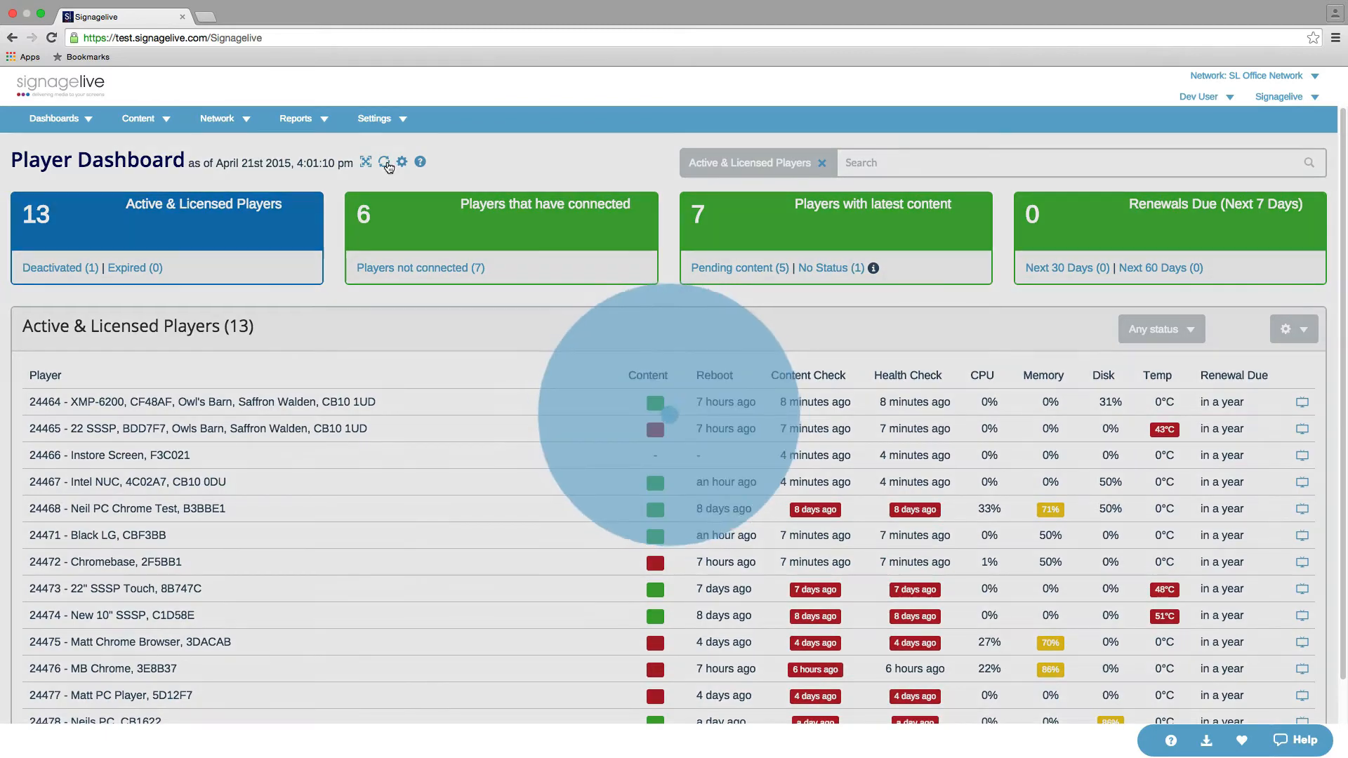
{"action": "left_click", "coordinate": [383, 162]}
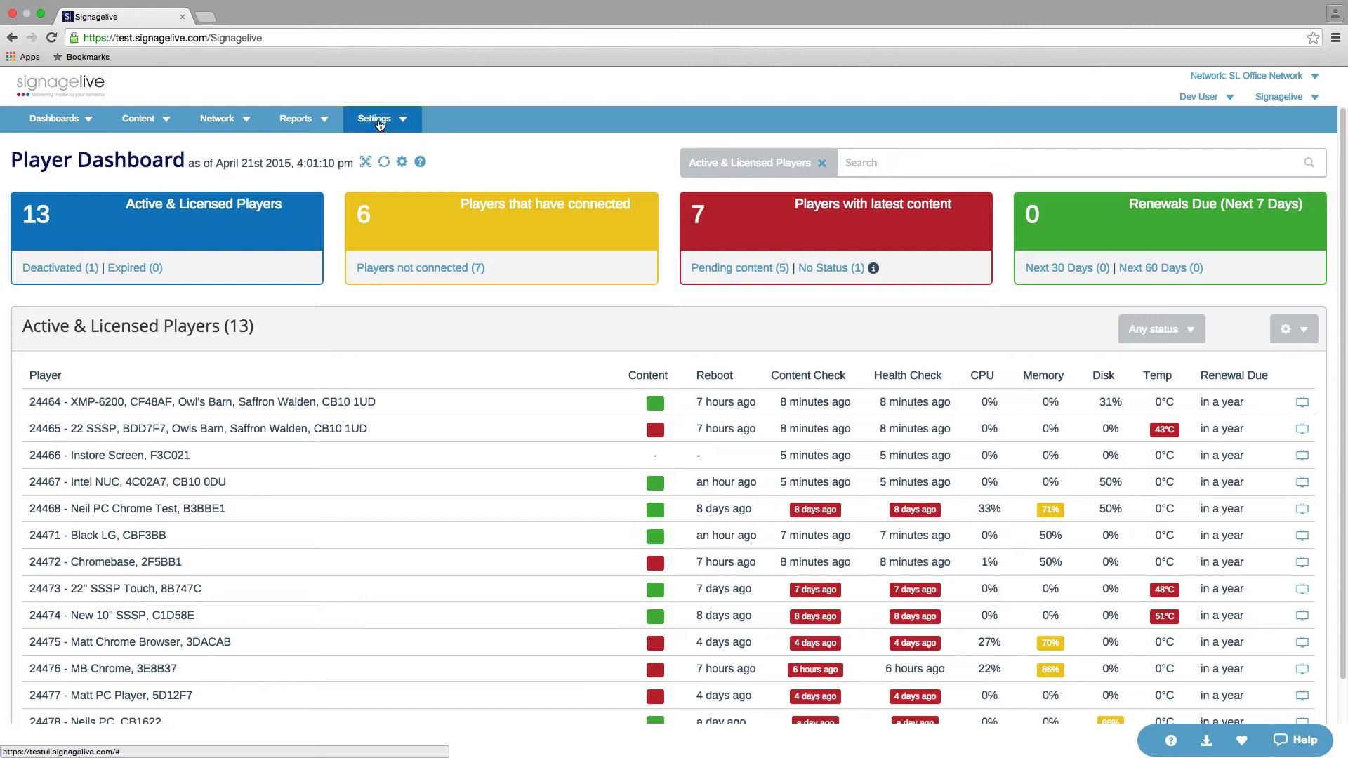
{"action": "mouse_move", "coordinate": [464, 182]}
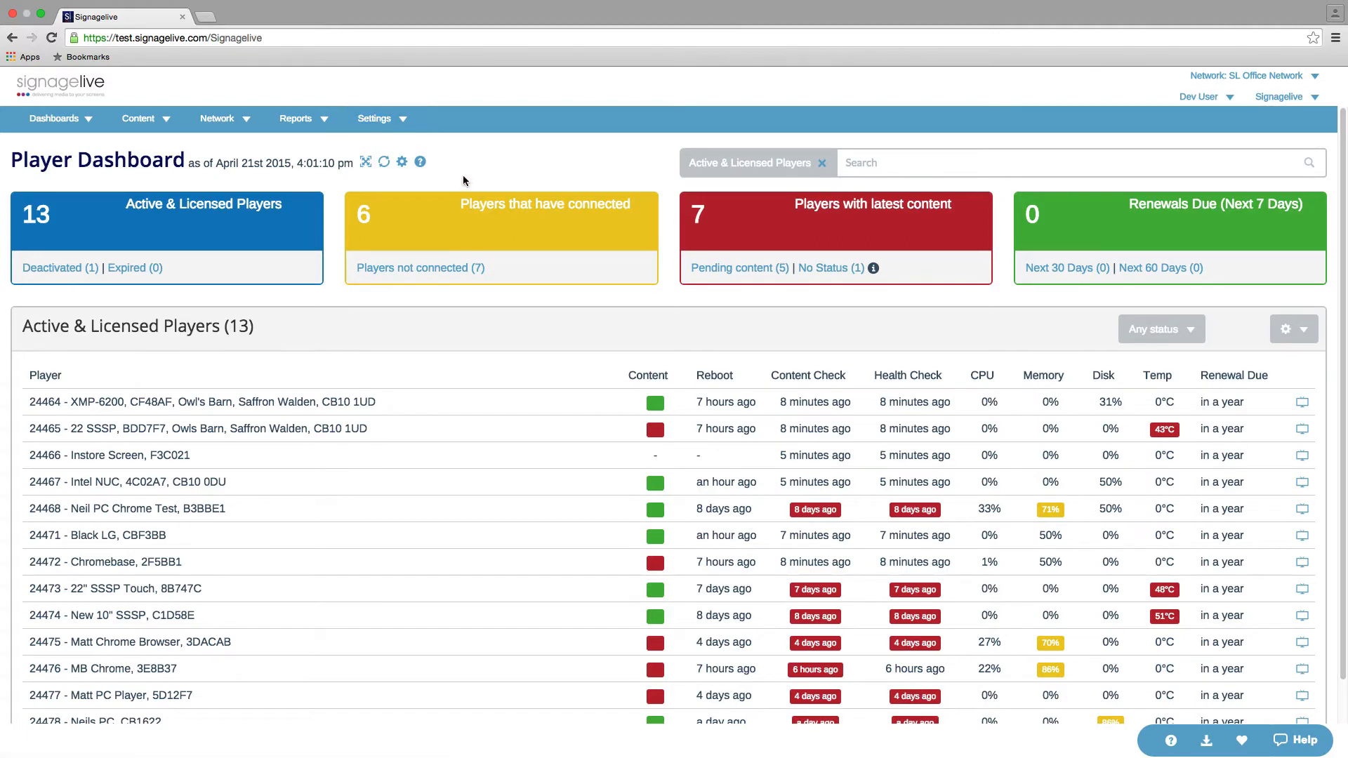
{"action": "mouse_move", "coordinate": [59, 268]}
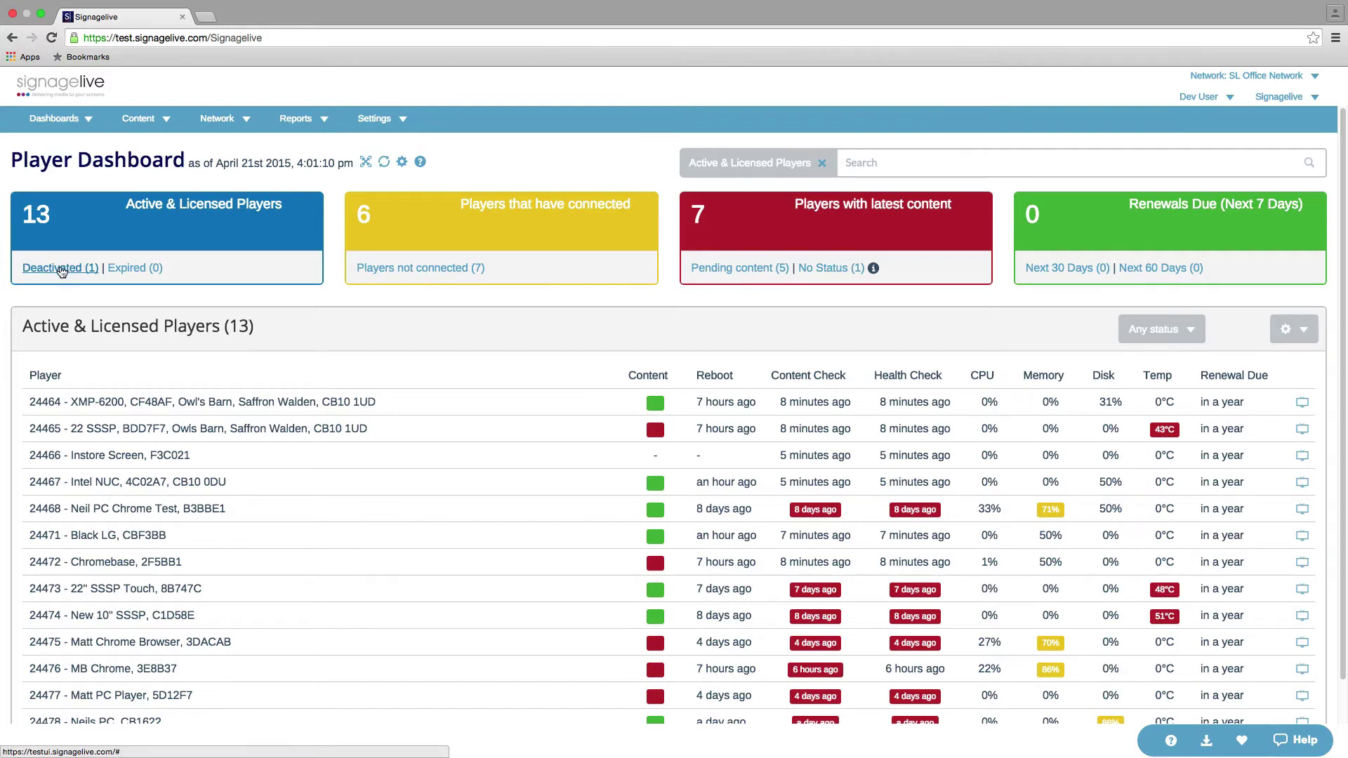
- Filter the list to deactivated, then not-connected, then the five players lacking latest content
{"action": "left_click", "coordinate": [59, 268]}
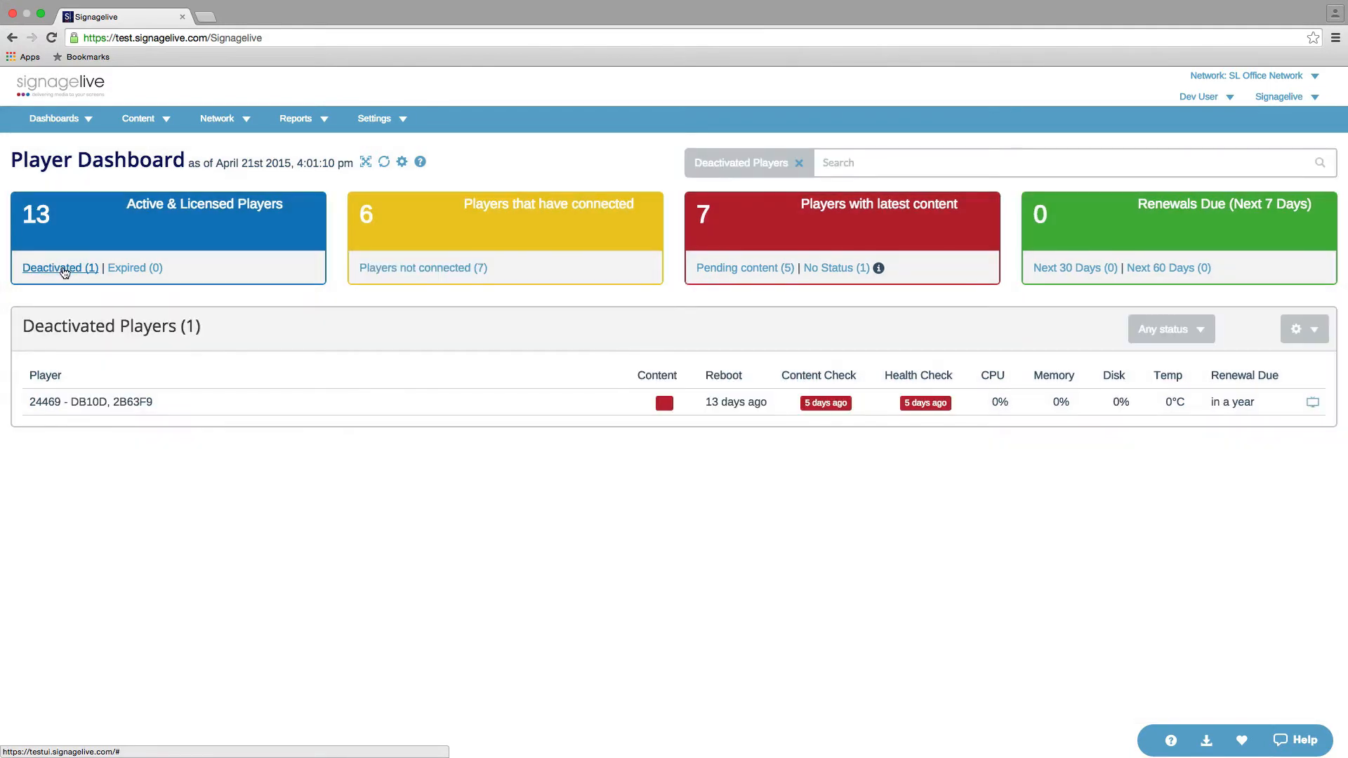
{"action": "mouse_move", "coordinate": [99, 288]}
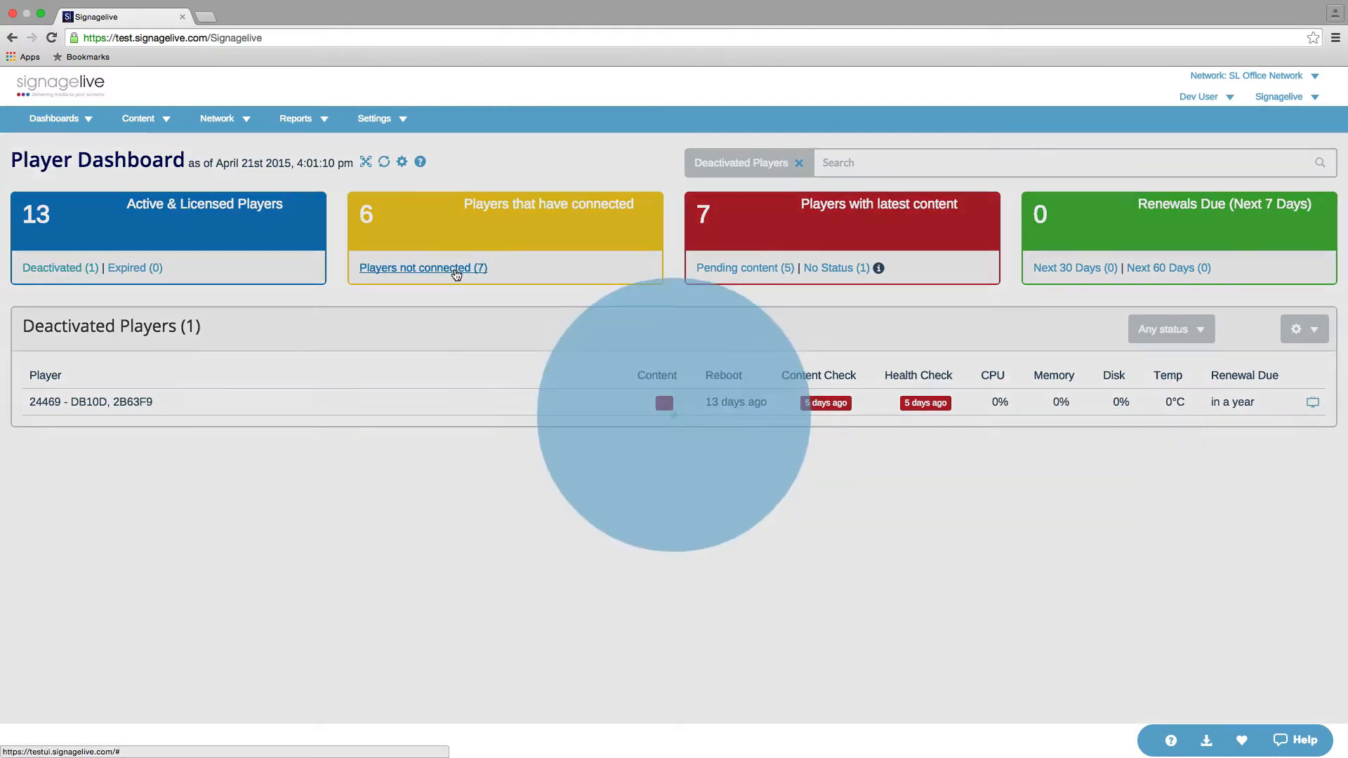
{"action": "left_click", "coordinate": [422, 268]}
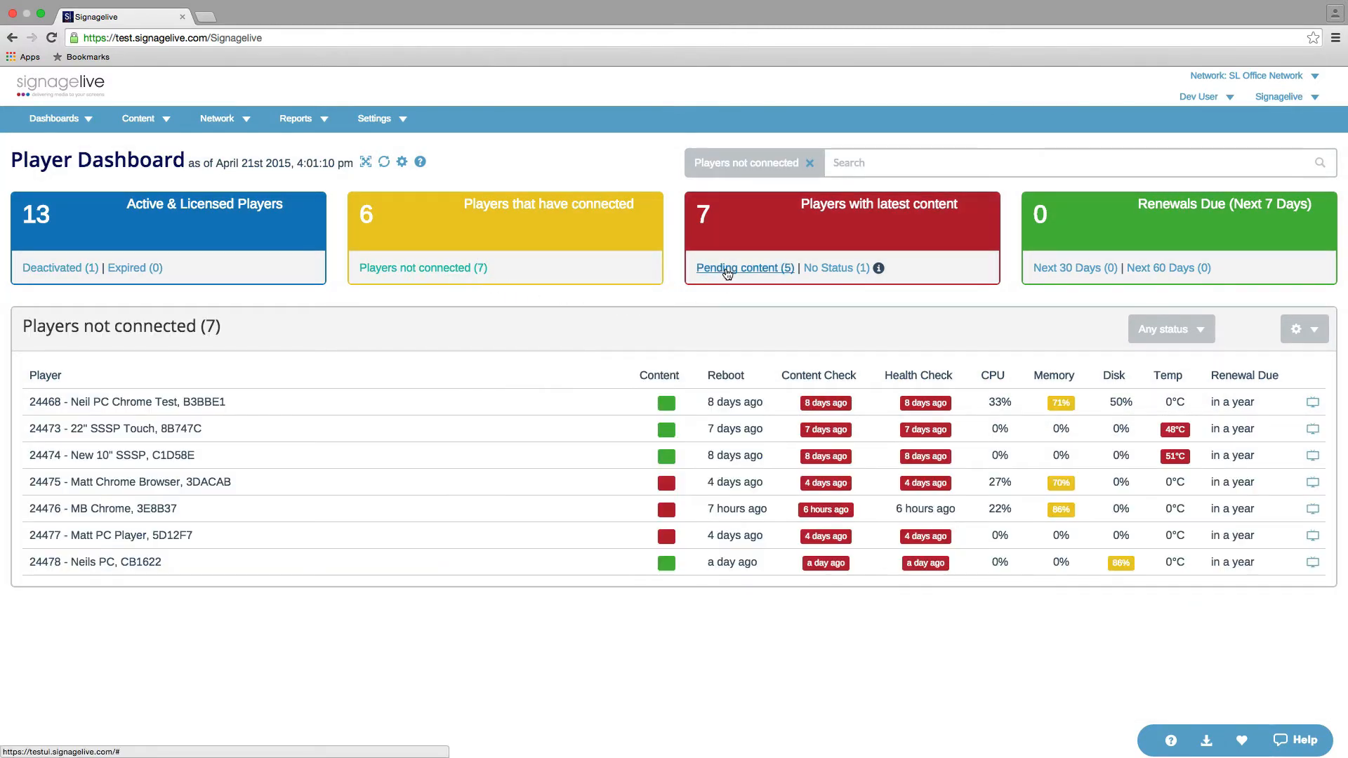
{"action": "left_click", "coordinate": [745, 267]}
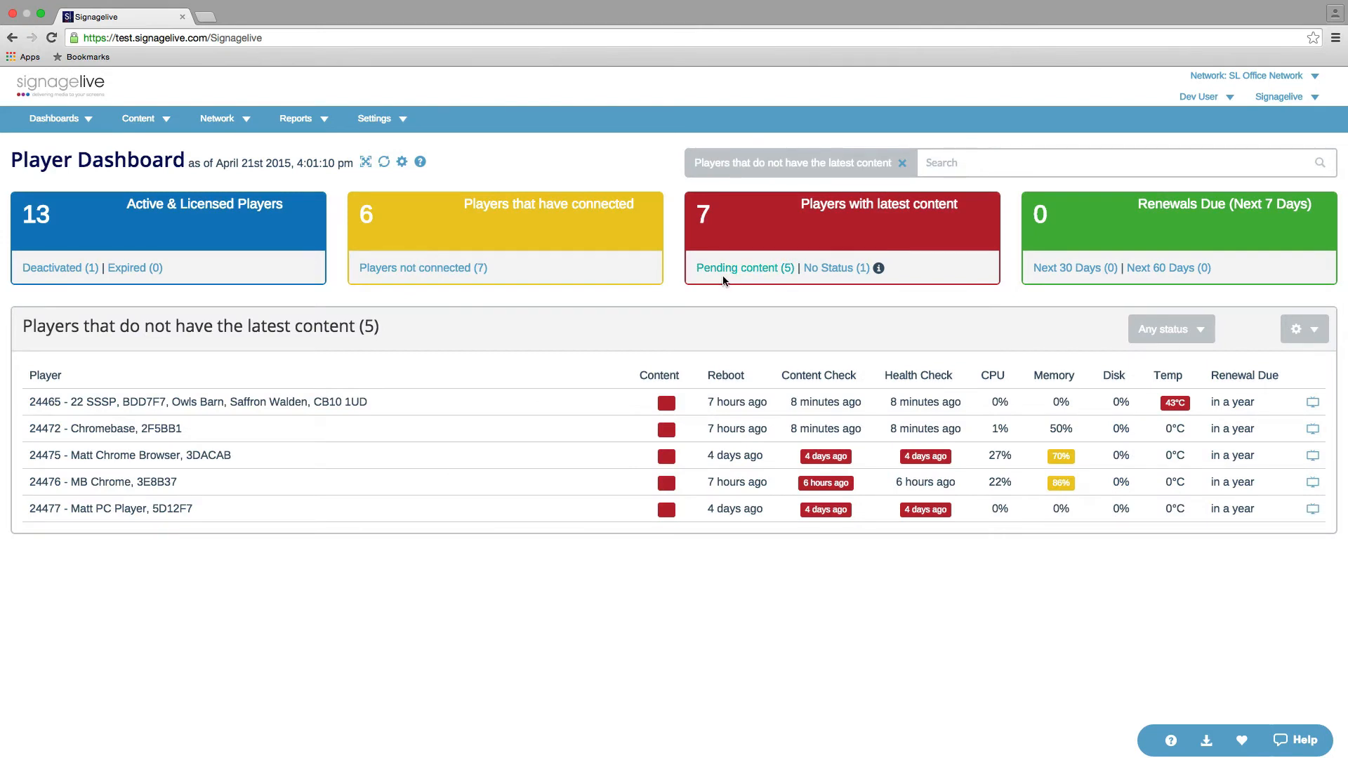
{"action": "mouse_move", "coordinate": [892, 207]}
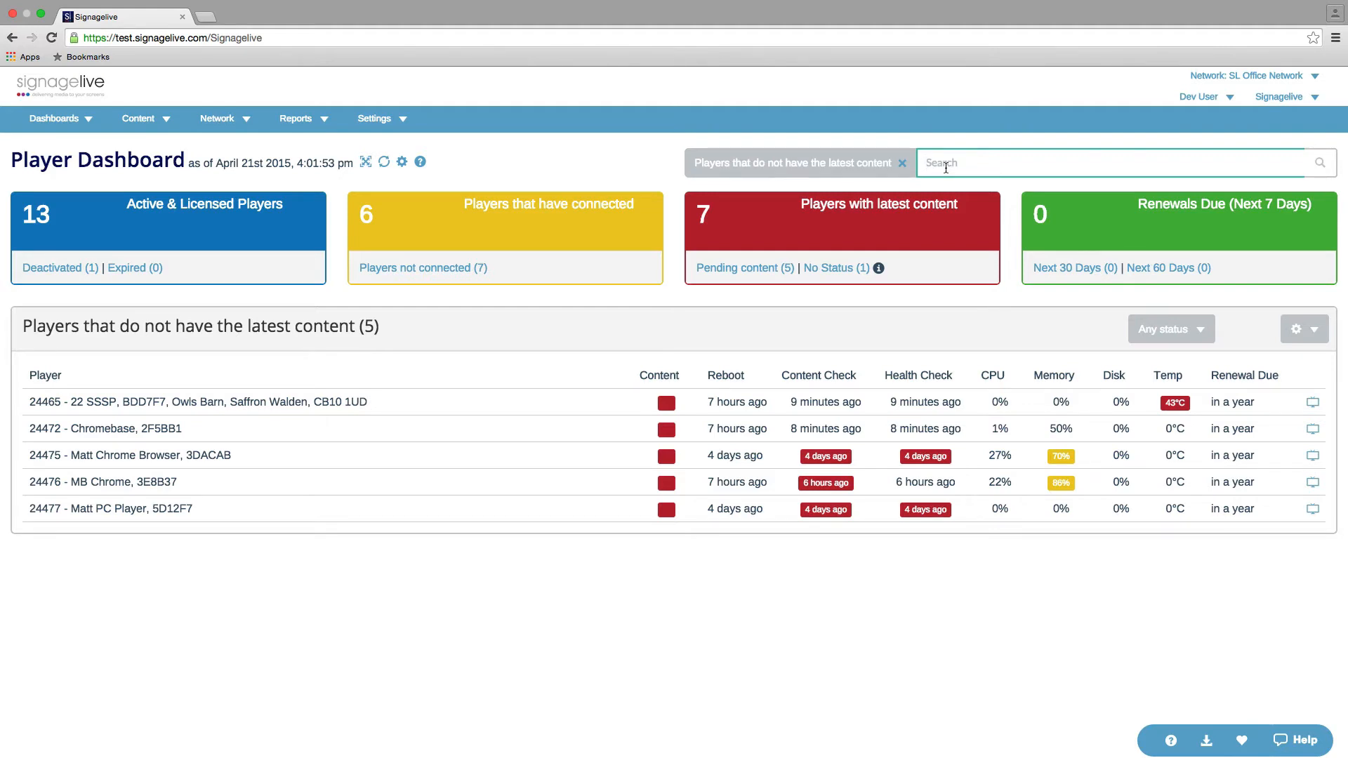
{"action": "type", "text": "24472"}
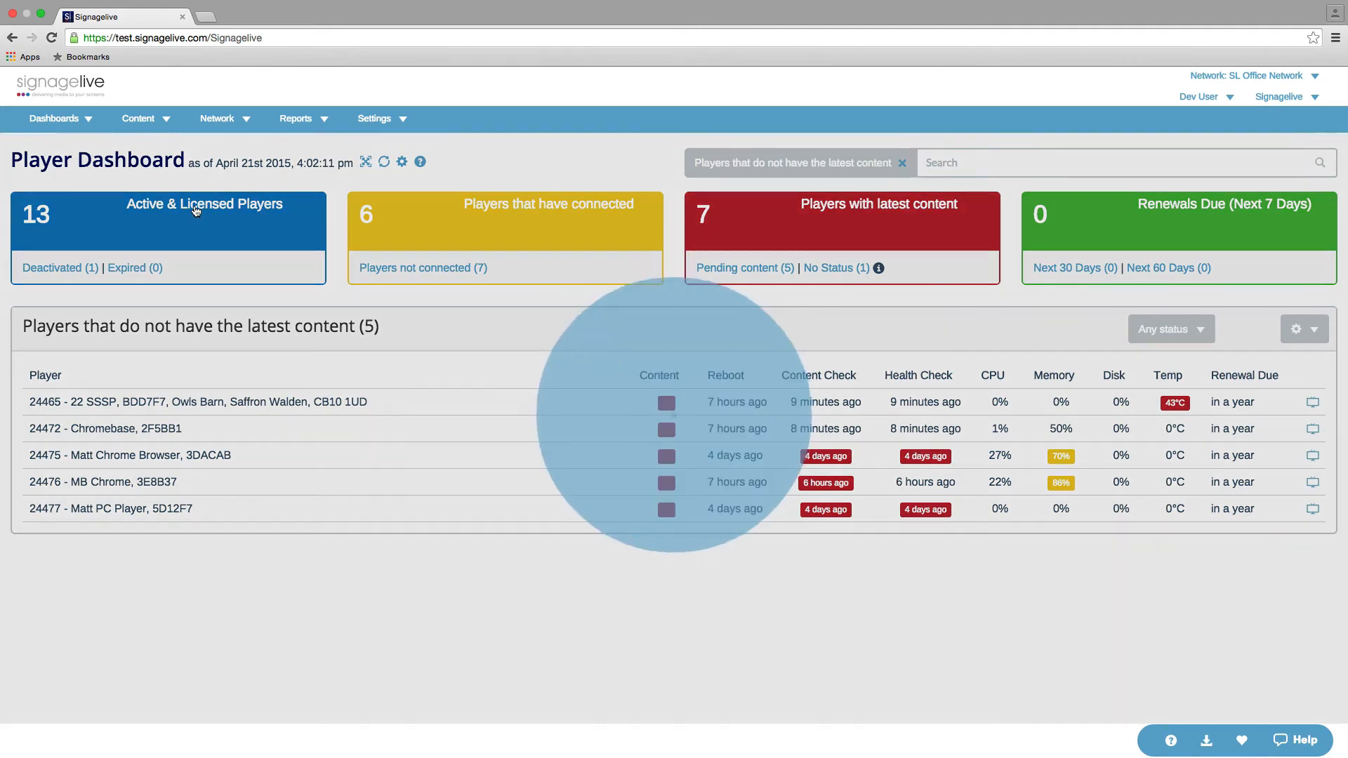
- Reset the table to all 13 active and licensed players
{"action": "left_click", "coordinate": [203, 204]}
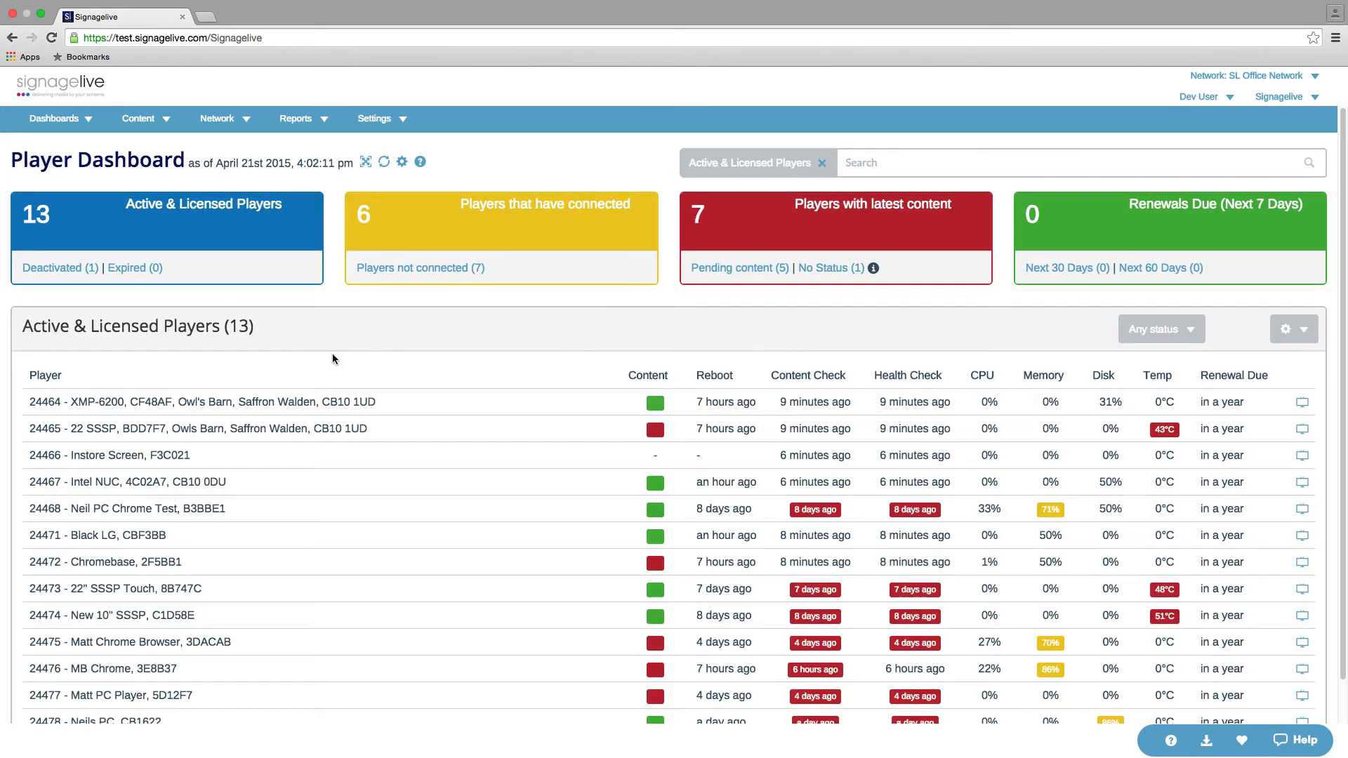
{"action": "mouse_move", "coordinate": [746, 370]}
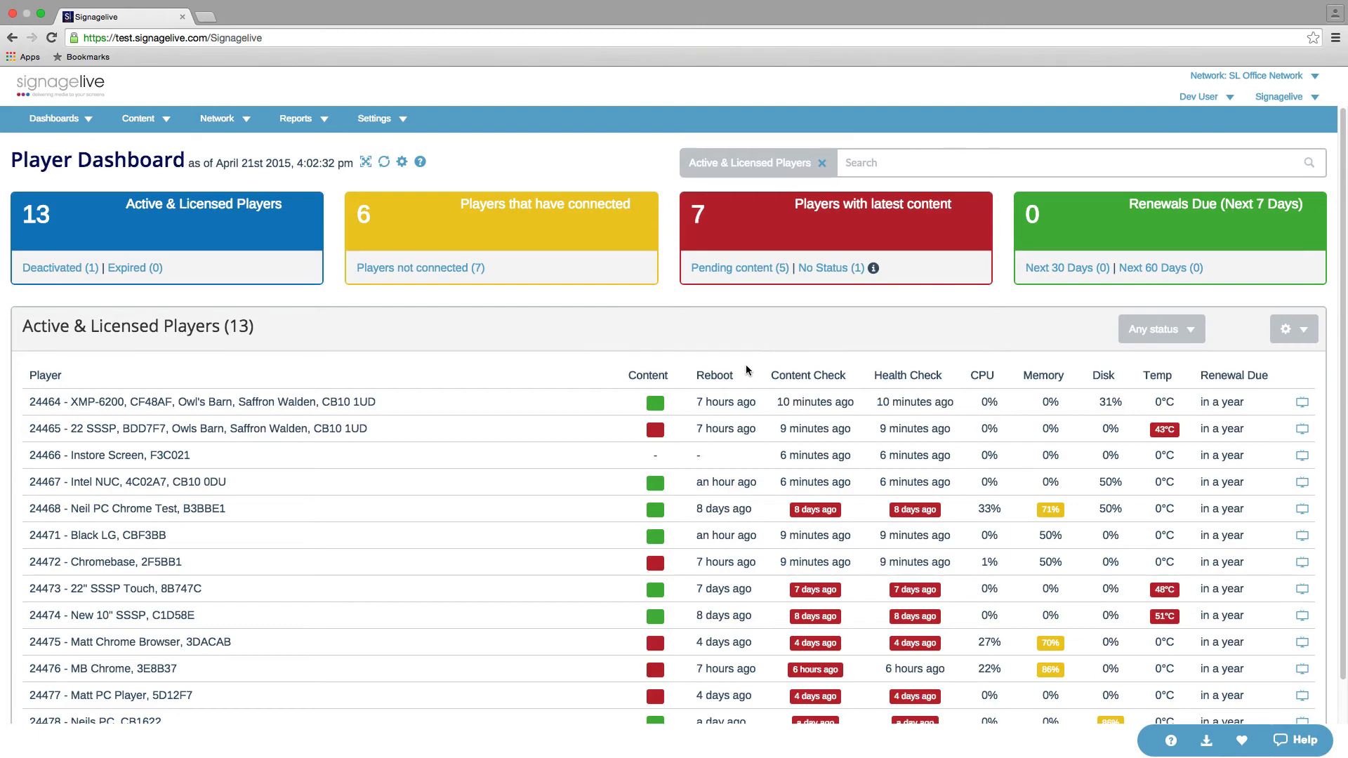
{"action": "mouse_move", "coordinate": [713, 461]}
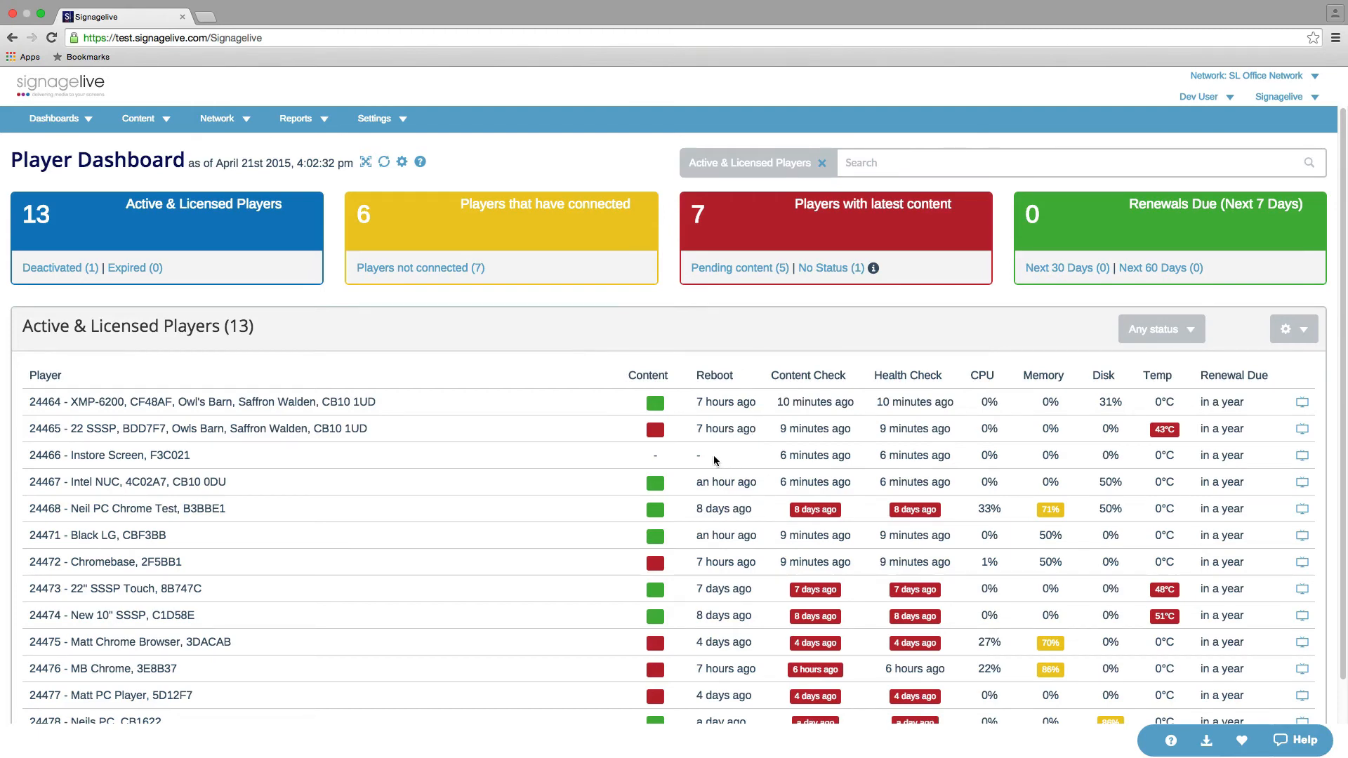
{"action": "mouse_move", "coordinate": [690, 463]}
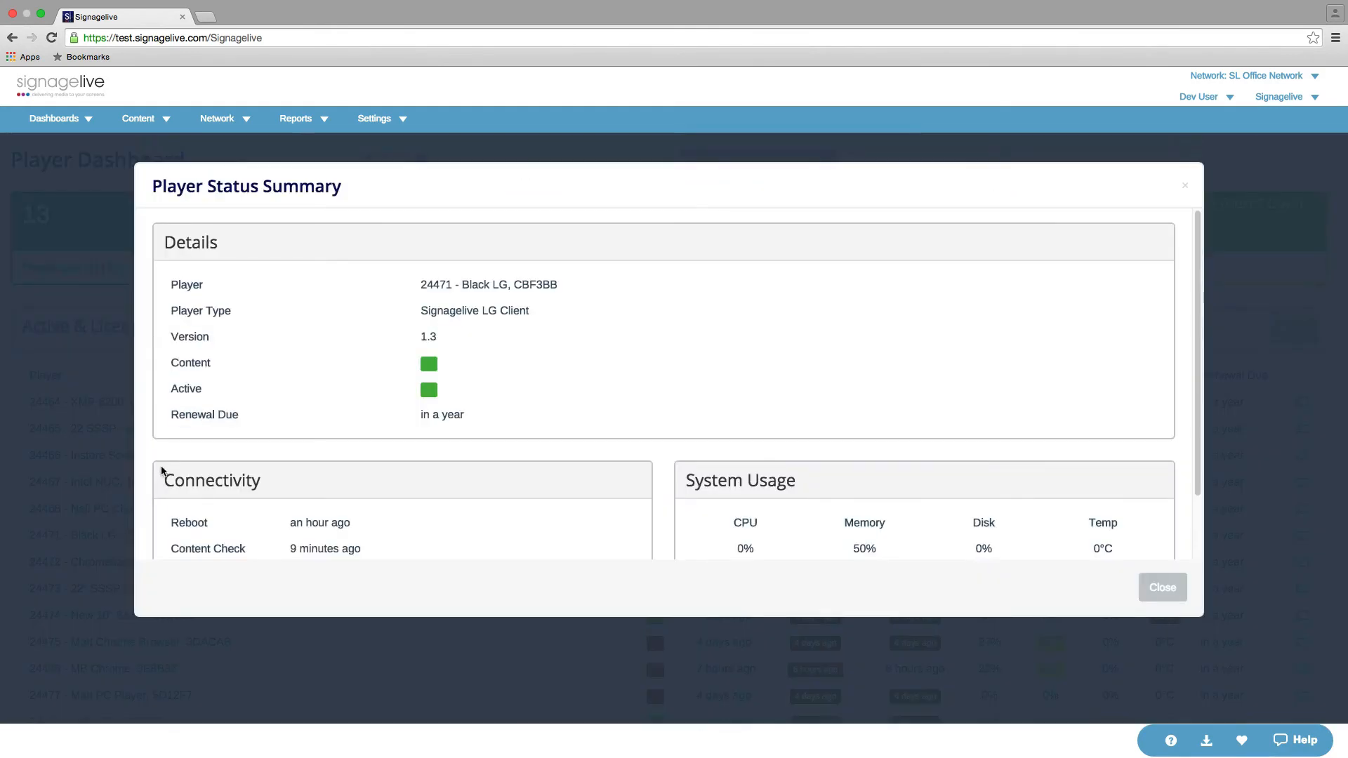
{"action": "mouse_move", "coordinate": [448, 333]}
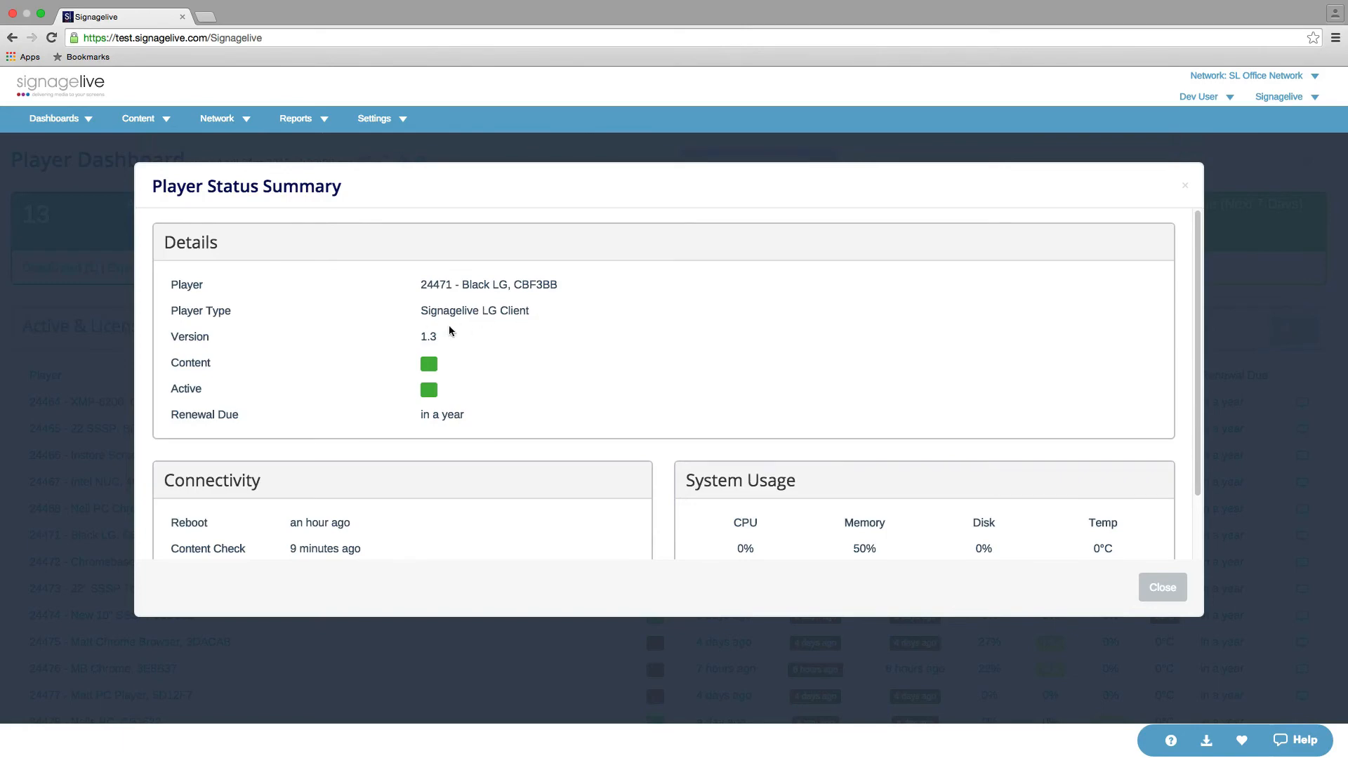
{"action": "mouse_move", "coordinate": [480, 344]}
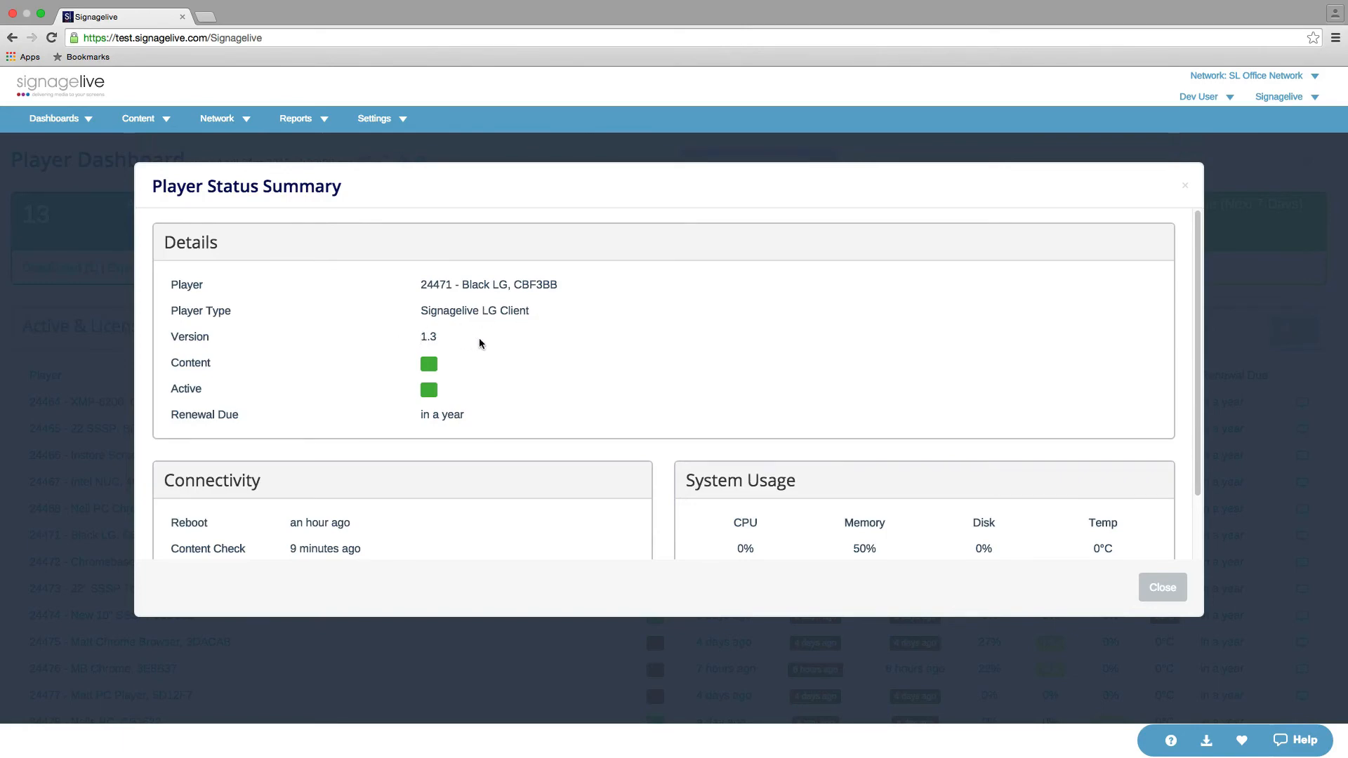
{"action": "mouse_move", "coordinate": [1162, 587]}
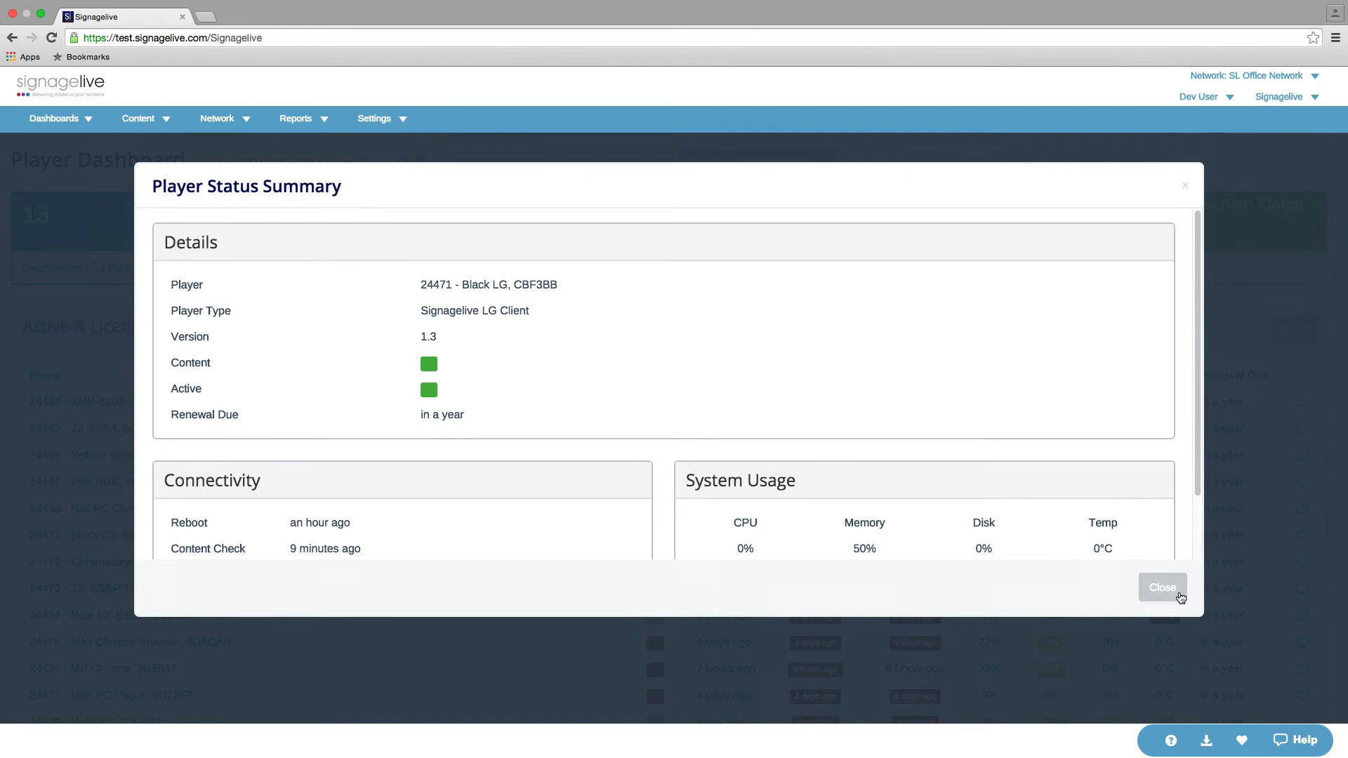
- Close the Black LG player's status summary, returning to the full dashboard
{"action": "left_click", "coordinate": [1161, 587]}
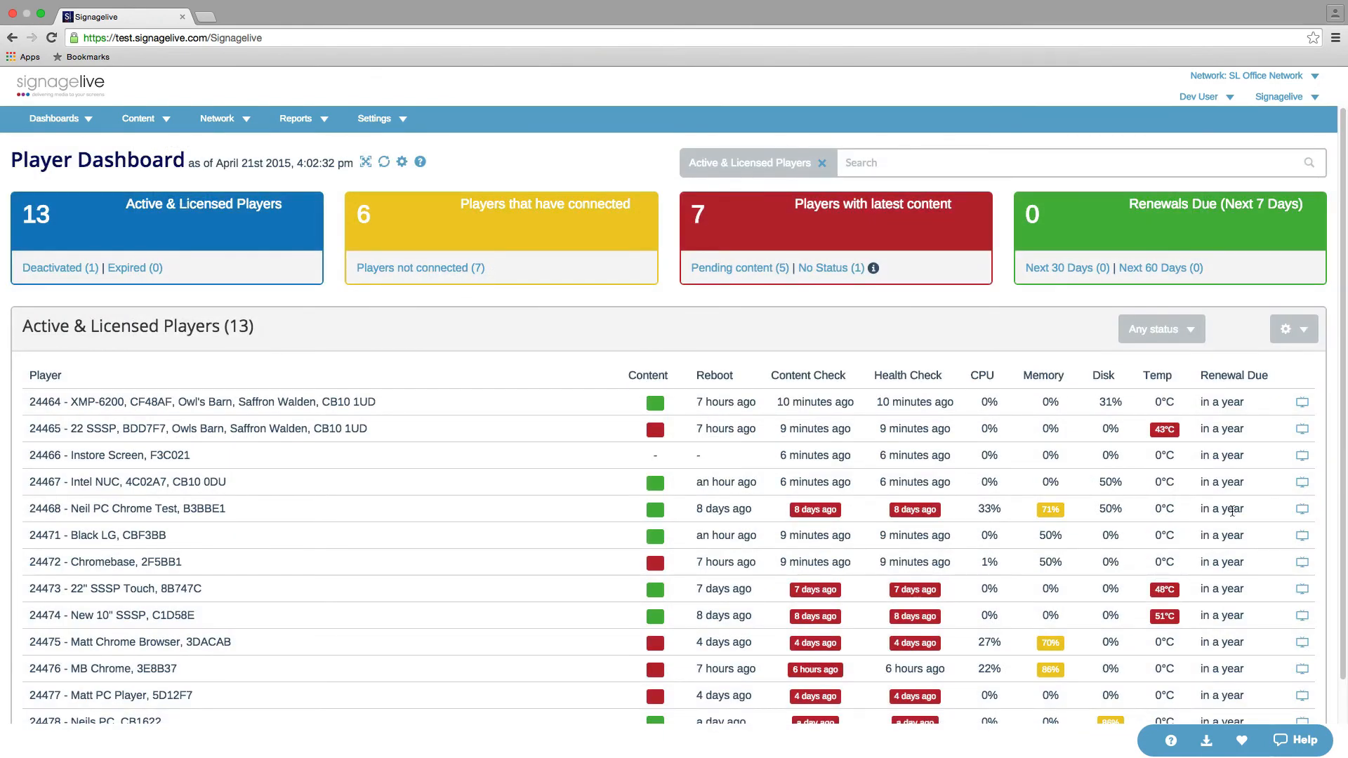
{"action": "mouse_move", "coordinate": [1302, 509]}
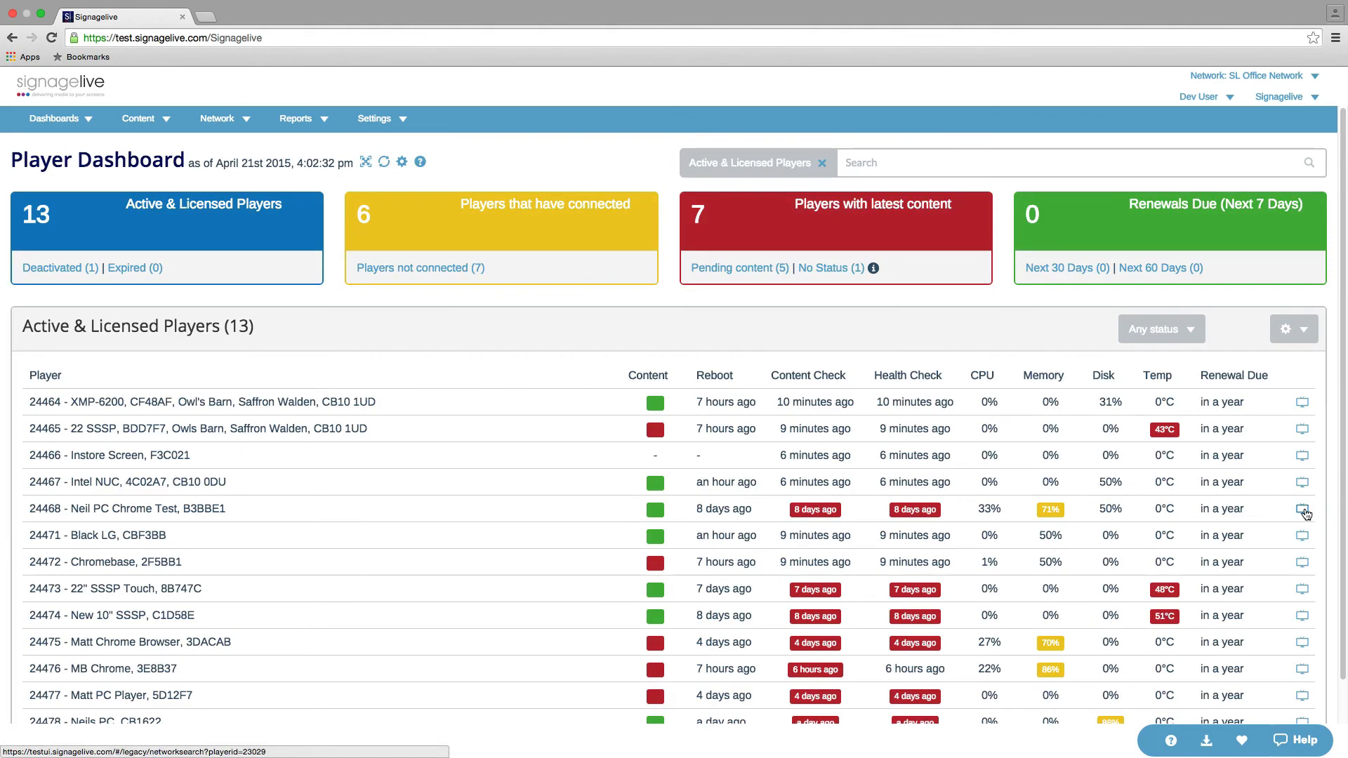
{"action": "mouse_move", "coordinate": [1043, 415]}
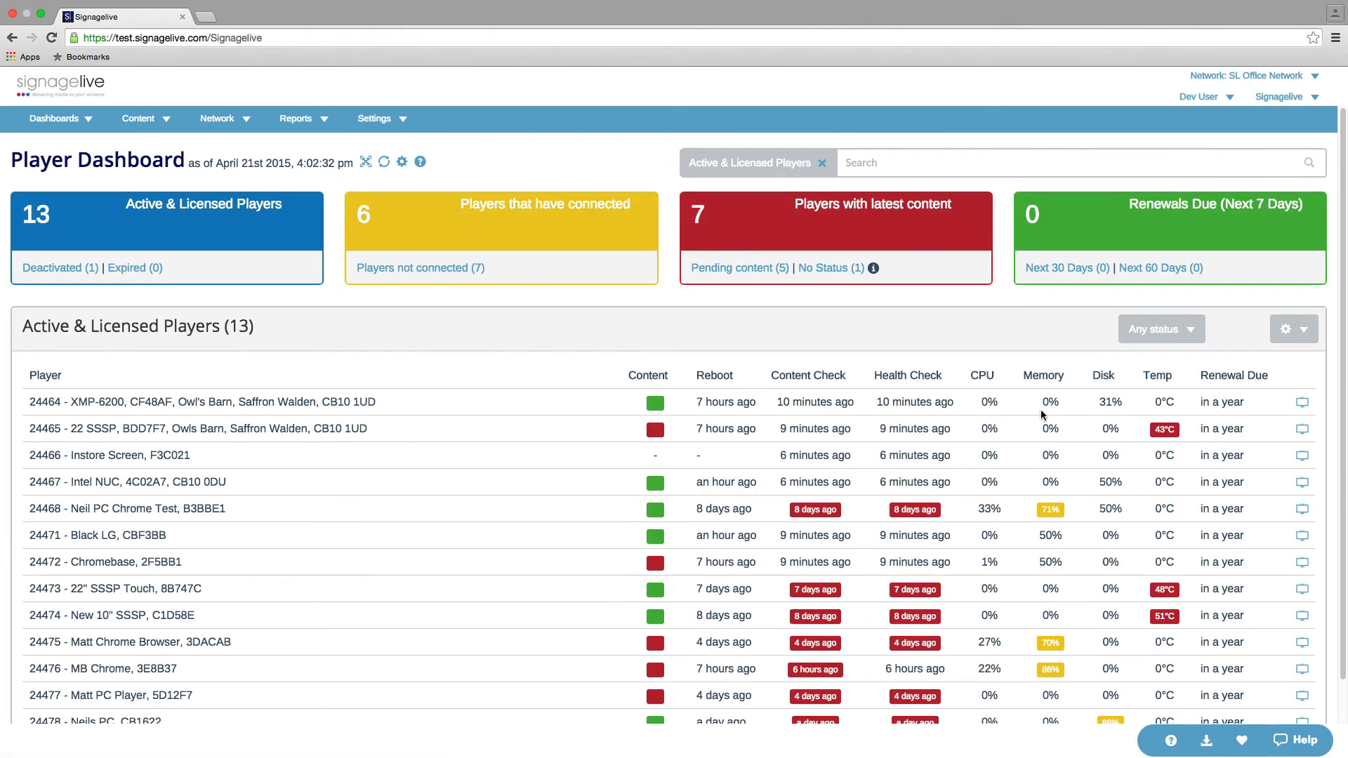
{"action": "mouse_move", "coordinate": [1187, 334]}
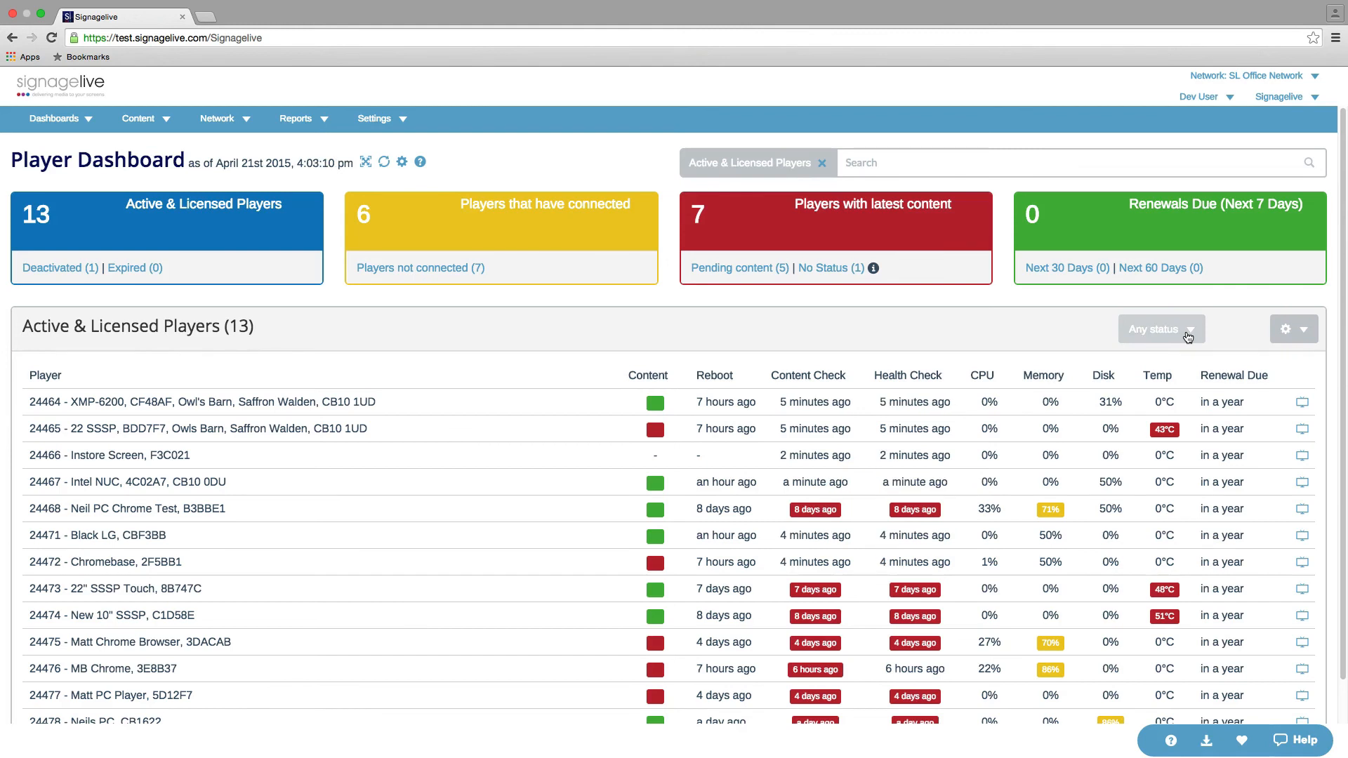
- Filter the players table to 'No warnings or Alerts', leaving four players
{"action": "left_click", "coordinate": [1160, 328]}
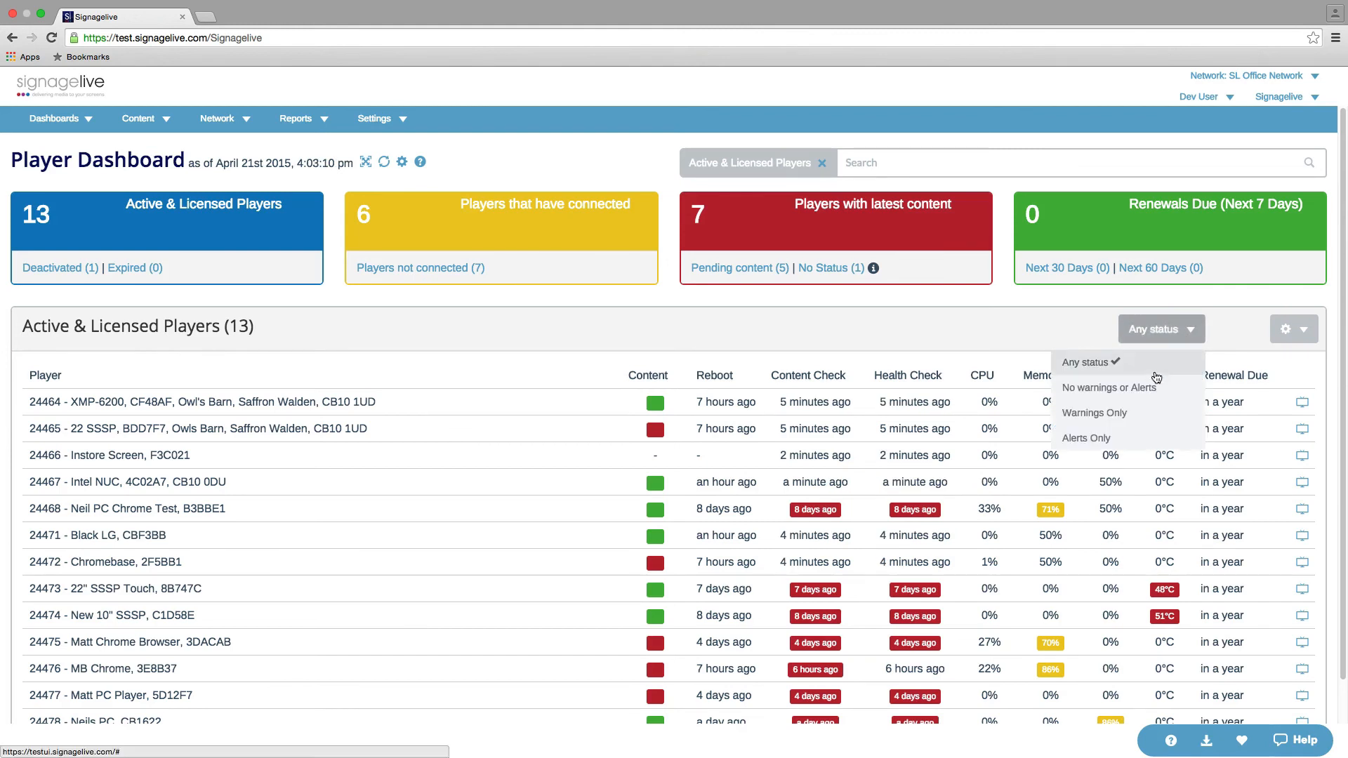
{"action": "mouse_move", "coordinate": [1135, 413]}
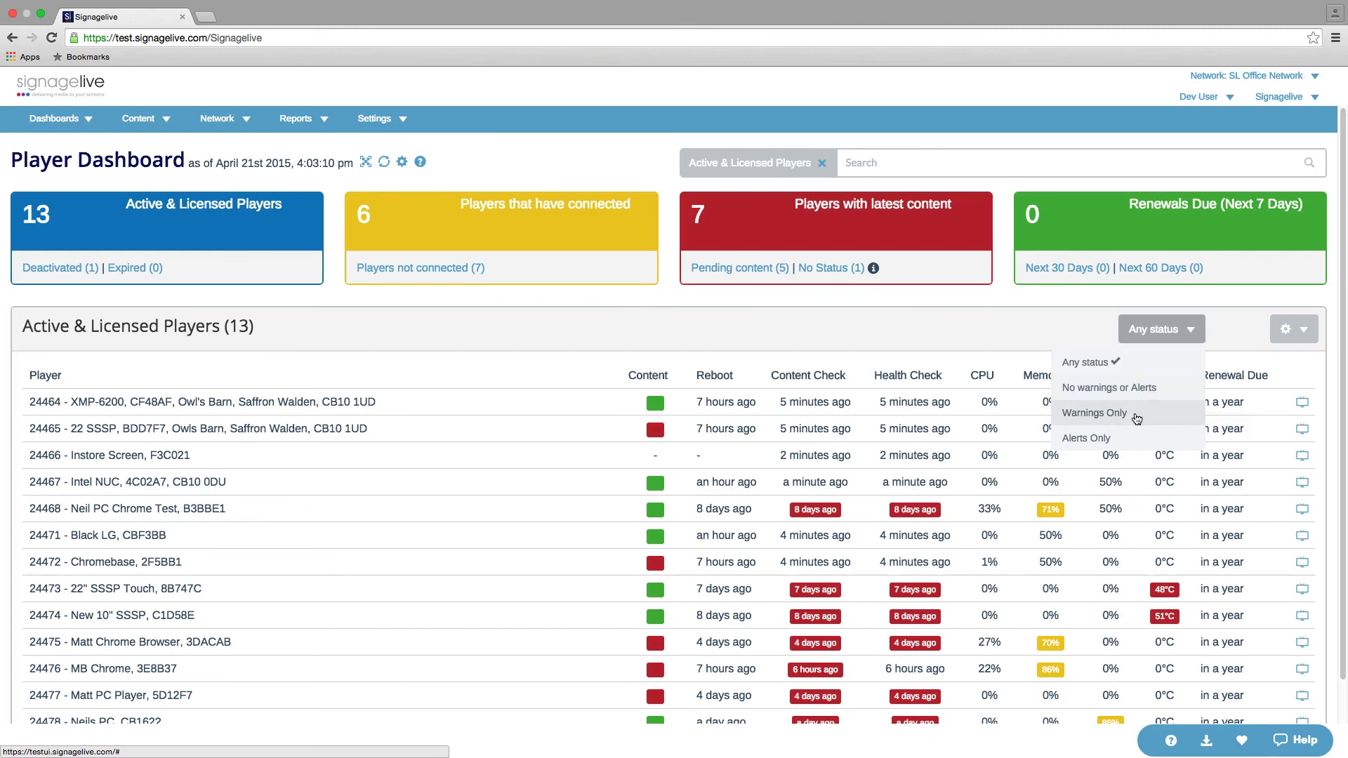
{"action": "mouse_move", "coordinate": [1110, 437]}
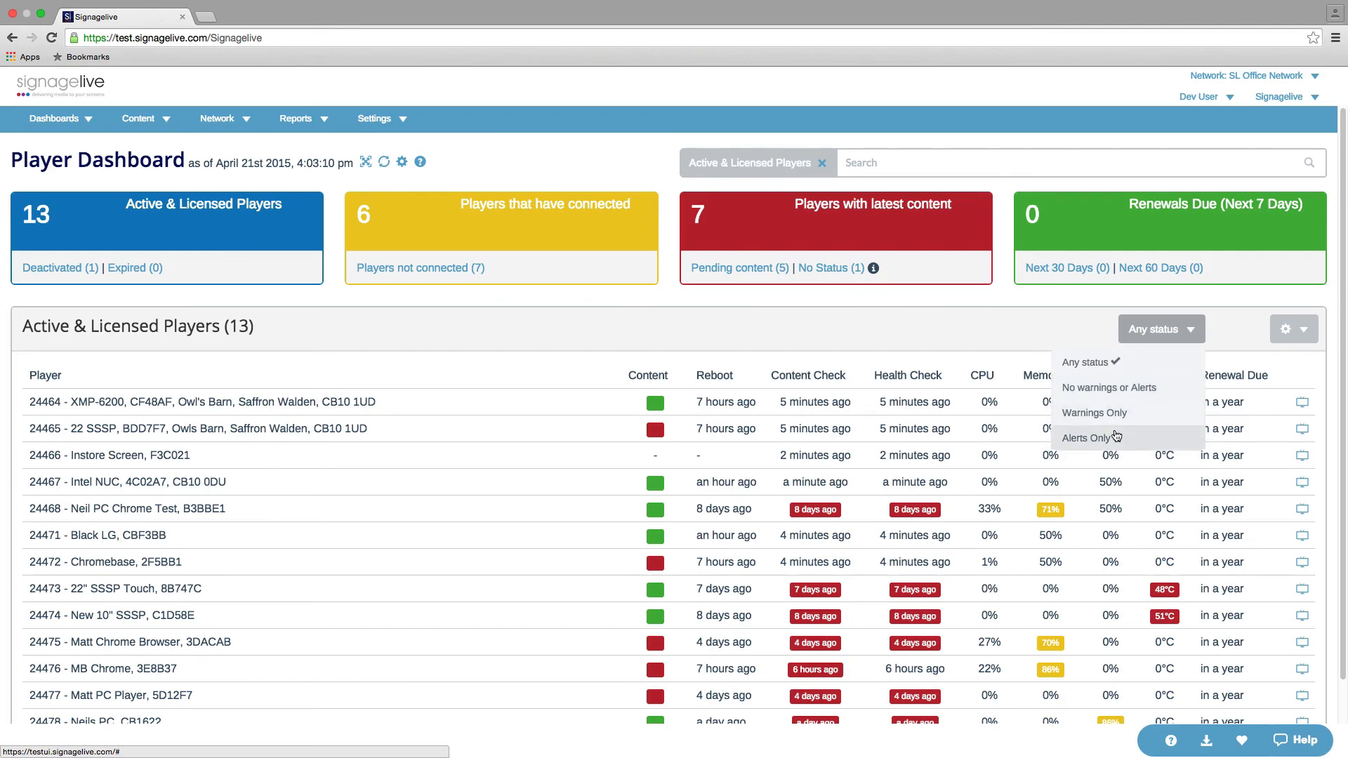
{"action": "left_click", "coordinate": [1108, 387]}
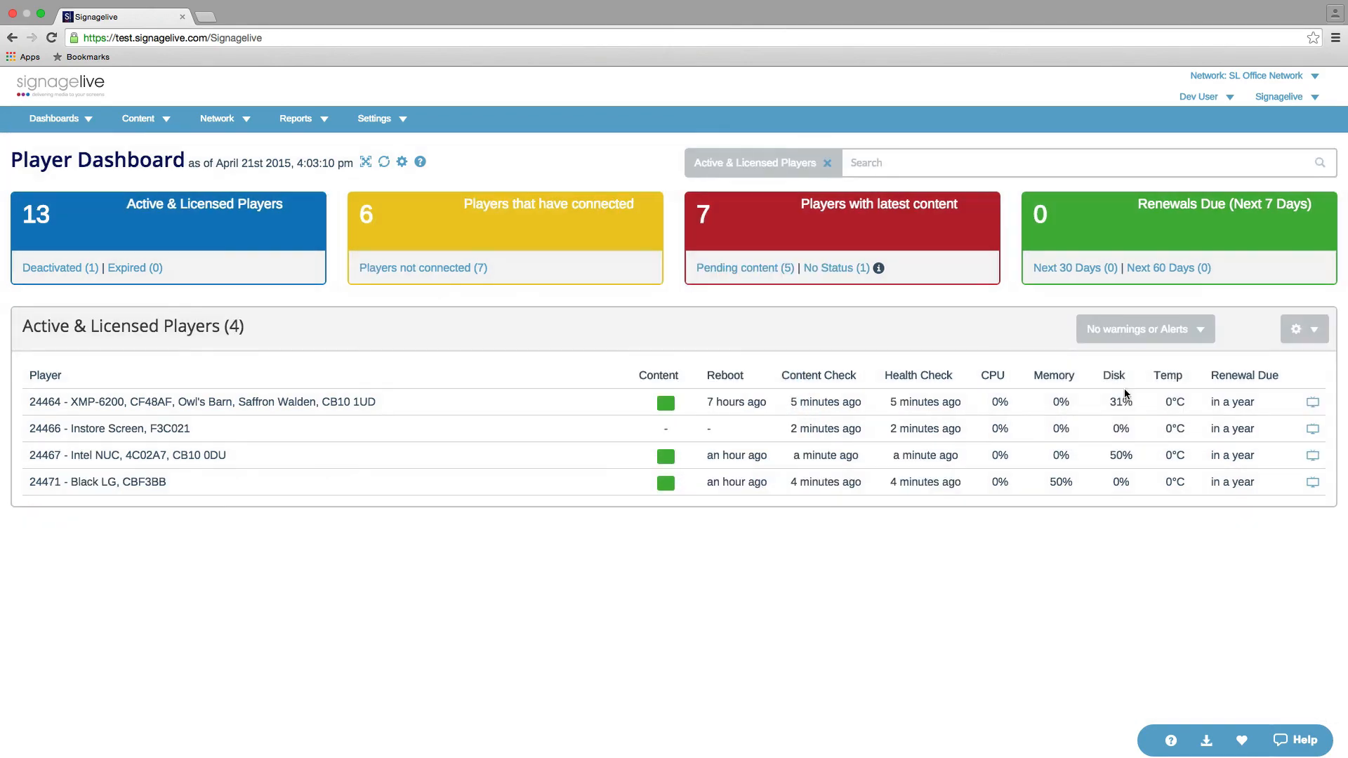
{"action": "mouse_move", "coordinate": [984, 430]}
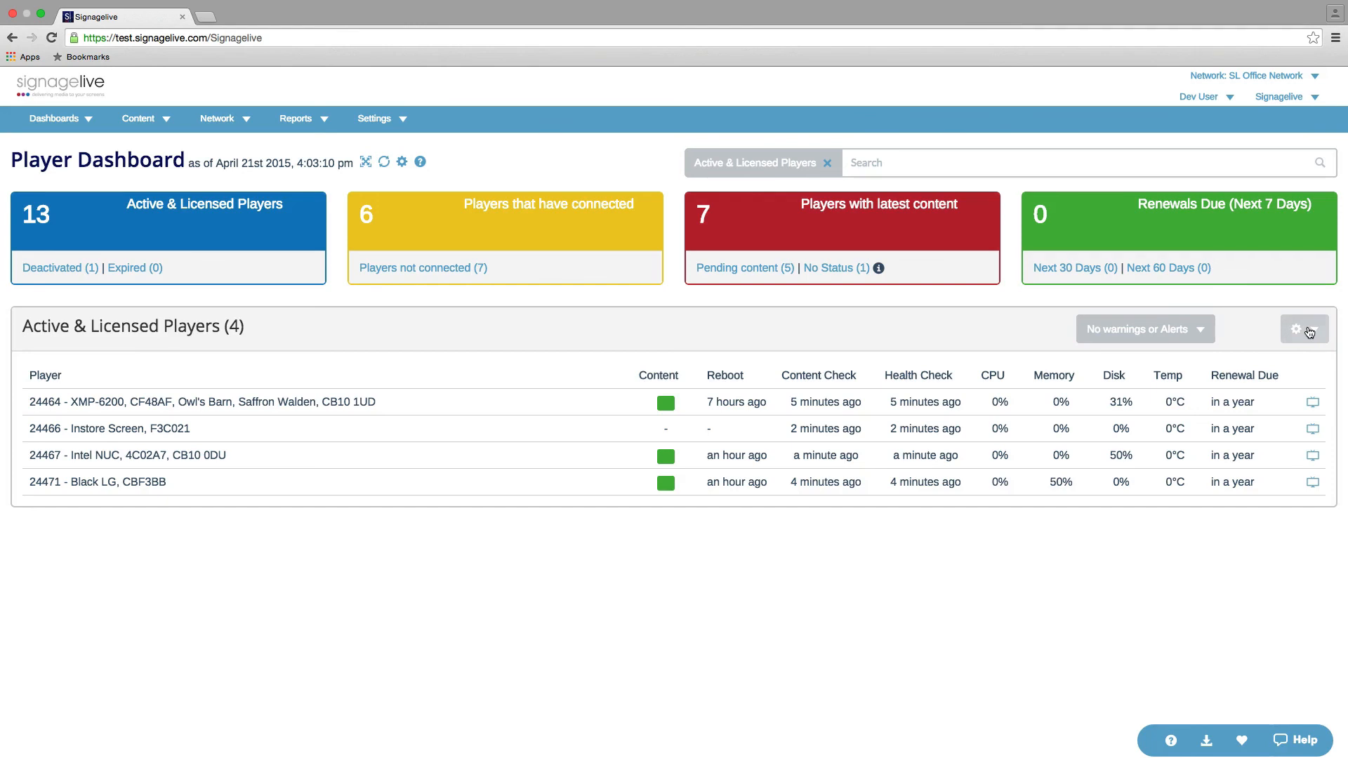
- Switch the four-player table to Comfortable view with circular usage gauges
{"action": "left_click", "coordinate": [1303, 329]}
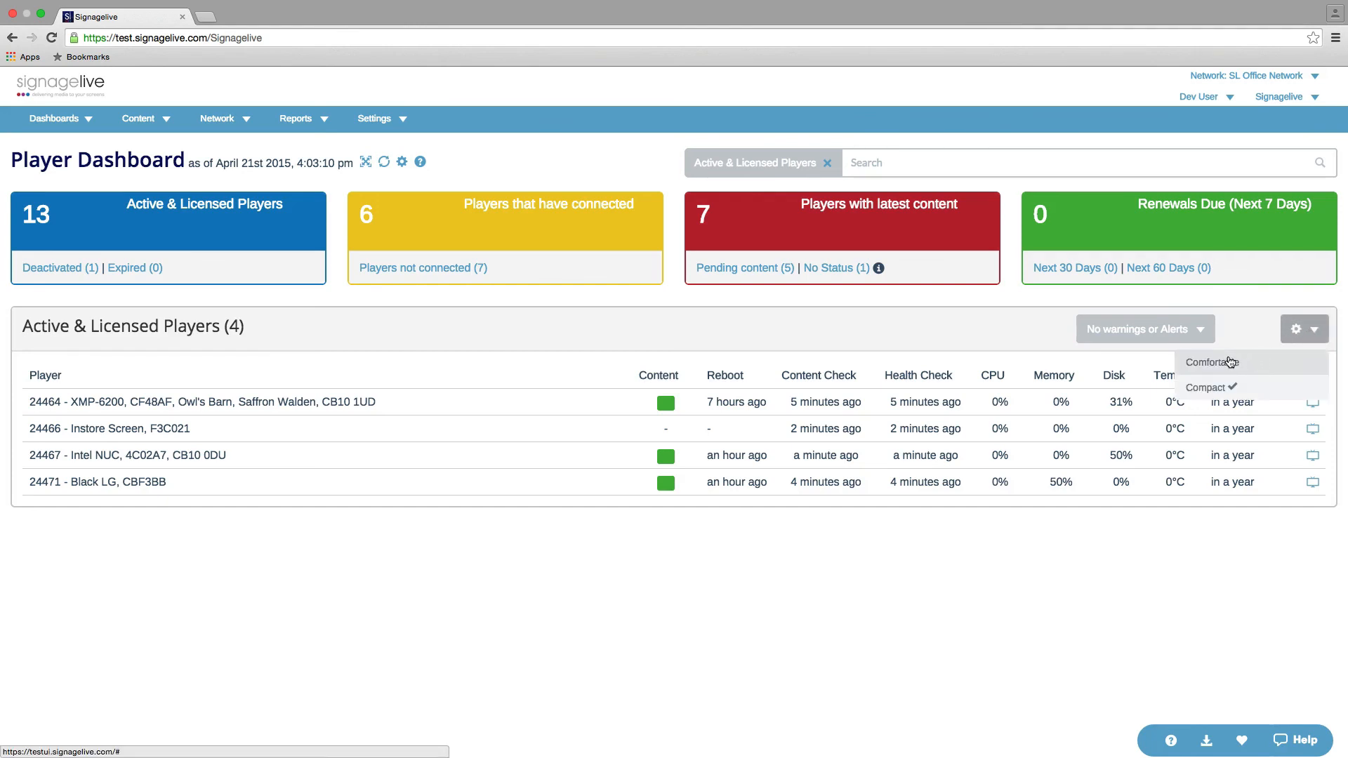
{"action": "left_click", "coordinate": [1211, 361]}
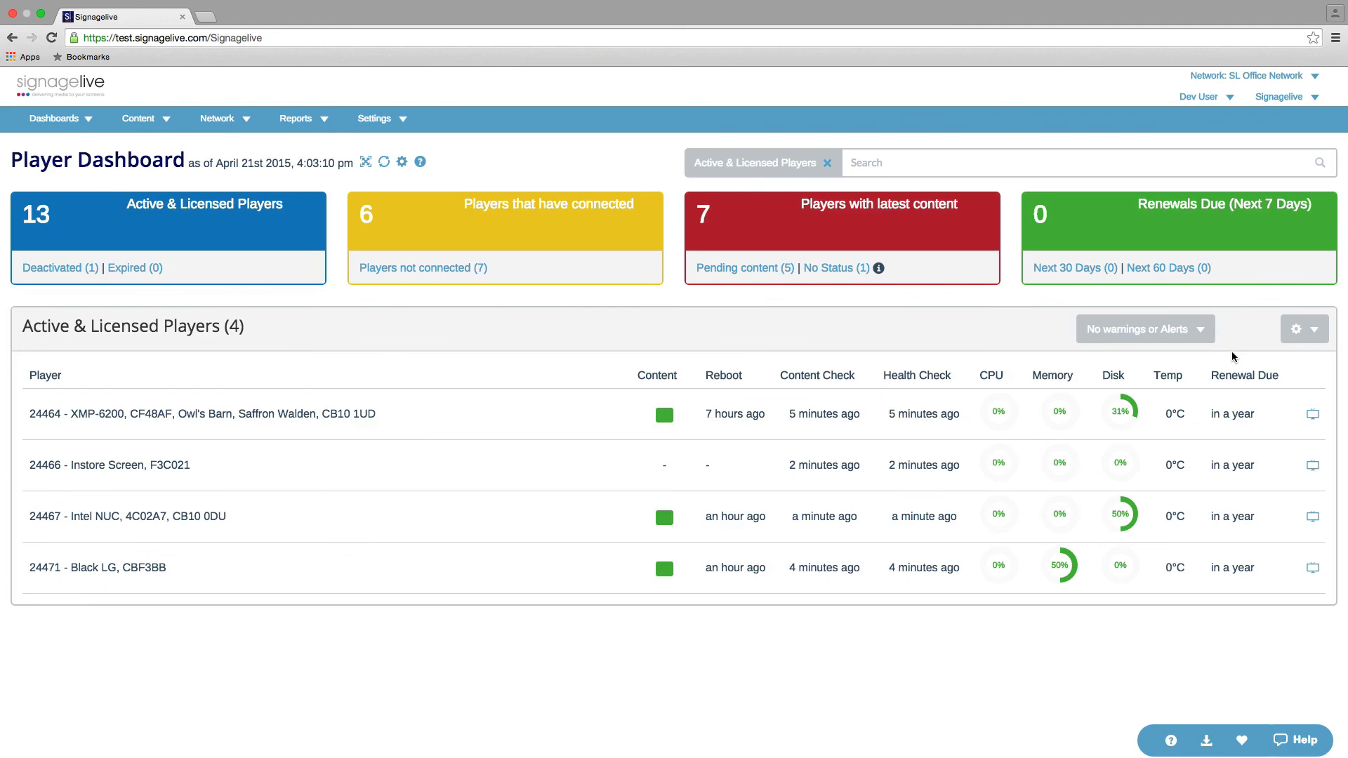
{"action": "mouse_move", "coordinate": [1120, 433]}
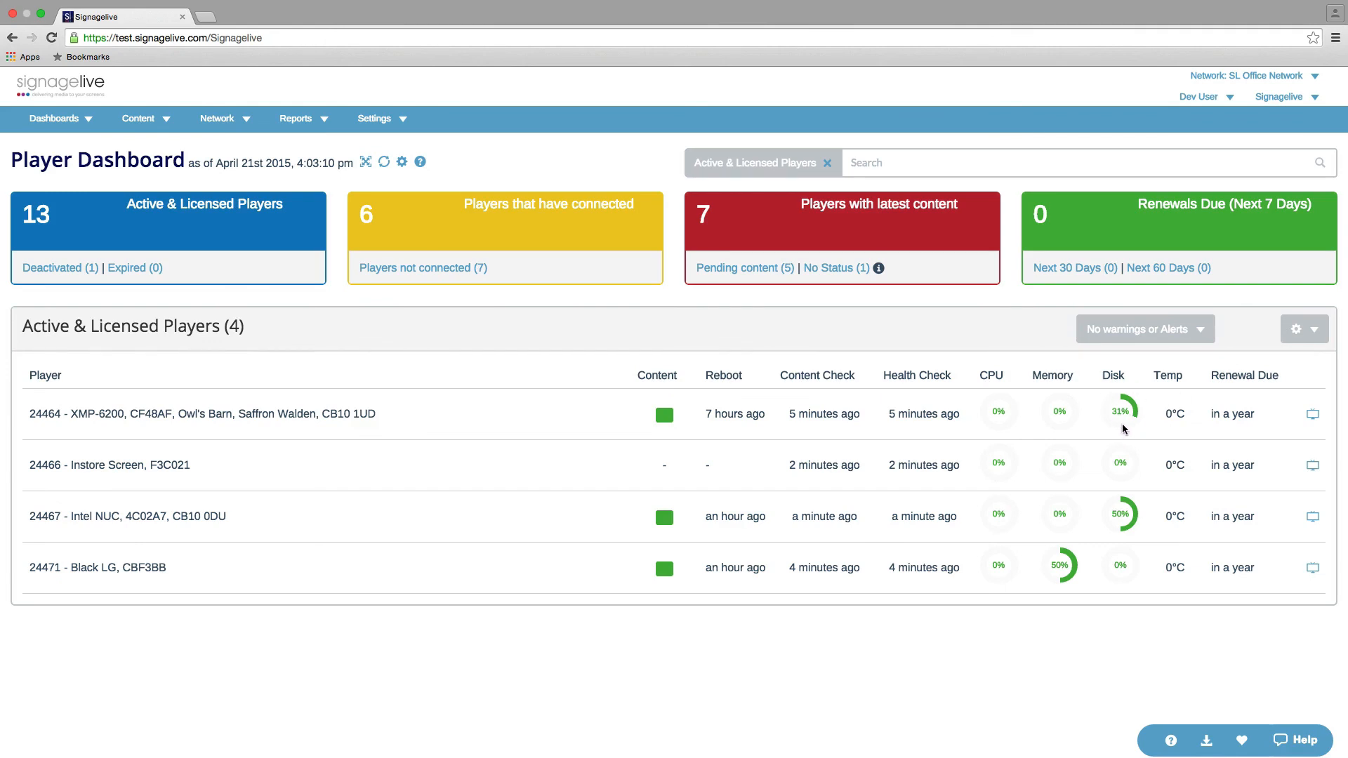
{"action": "mouse_move", "coordinate": [1112, 411]}
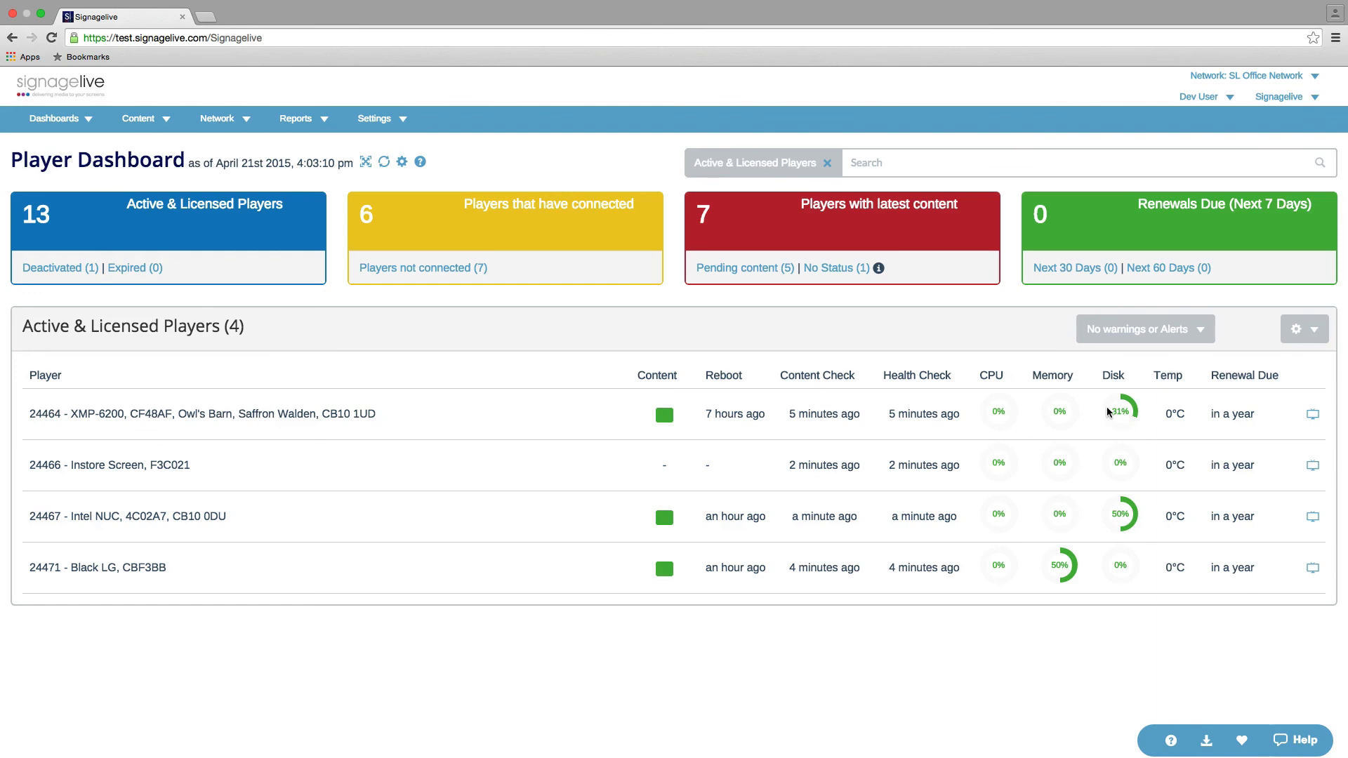
{"action": "mouse_move", "coordinate": [1115, 417]}
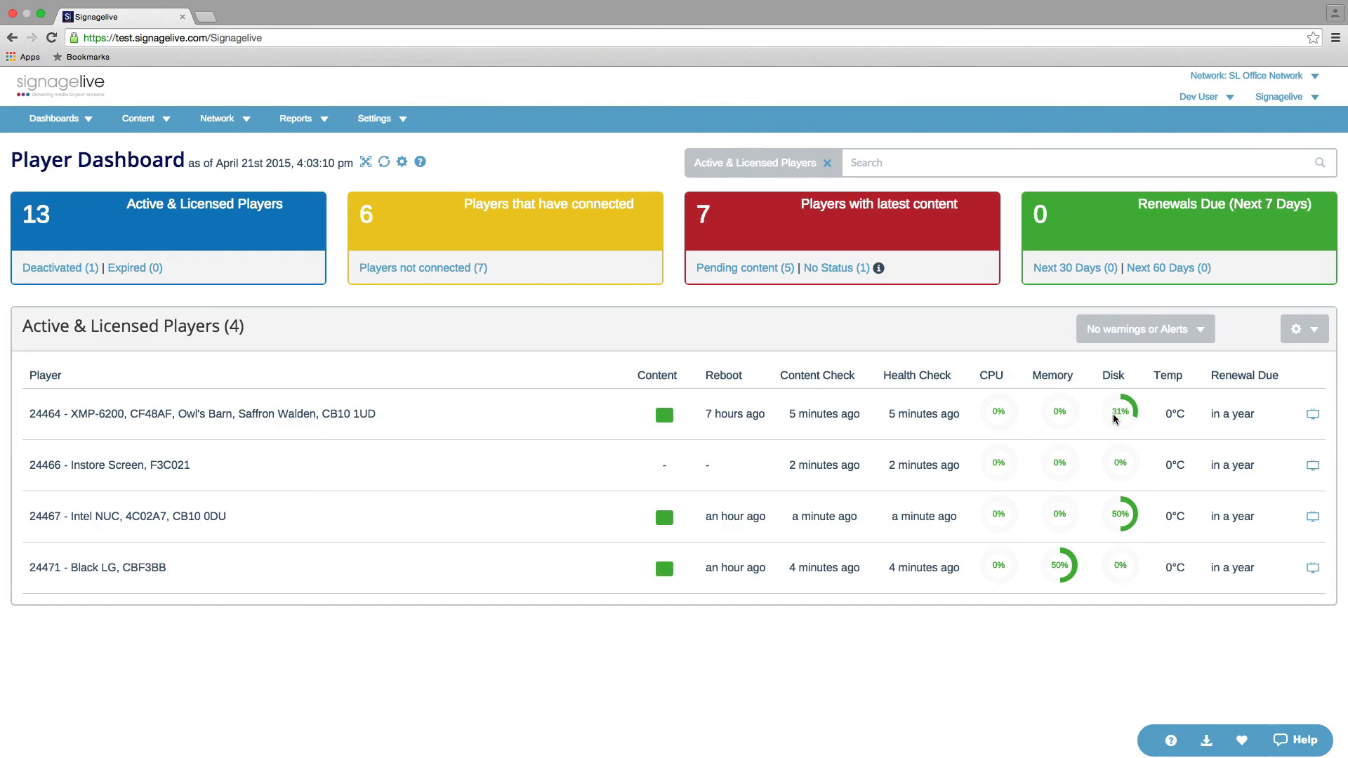
{"action": "mouse_move", "coordinate": [1230, 357]}
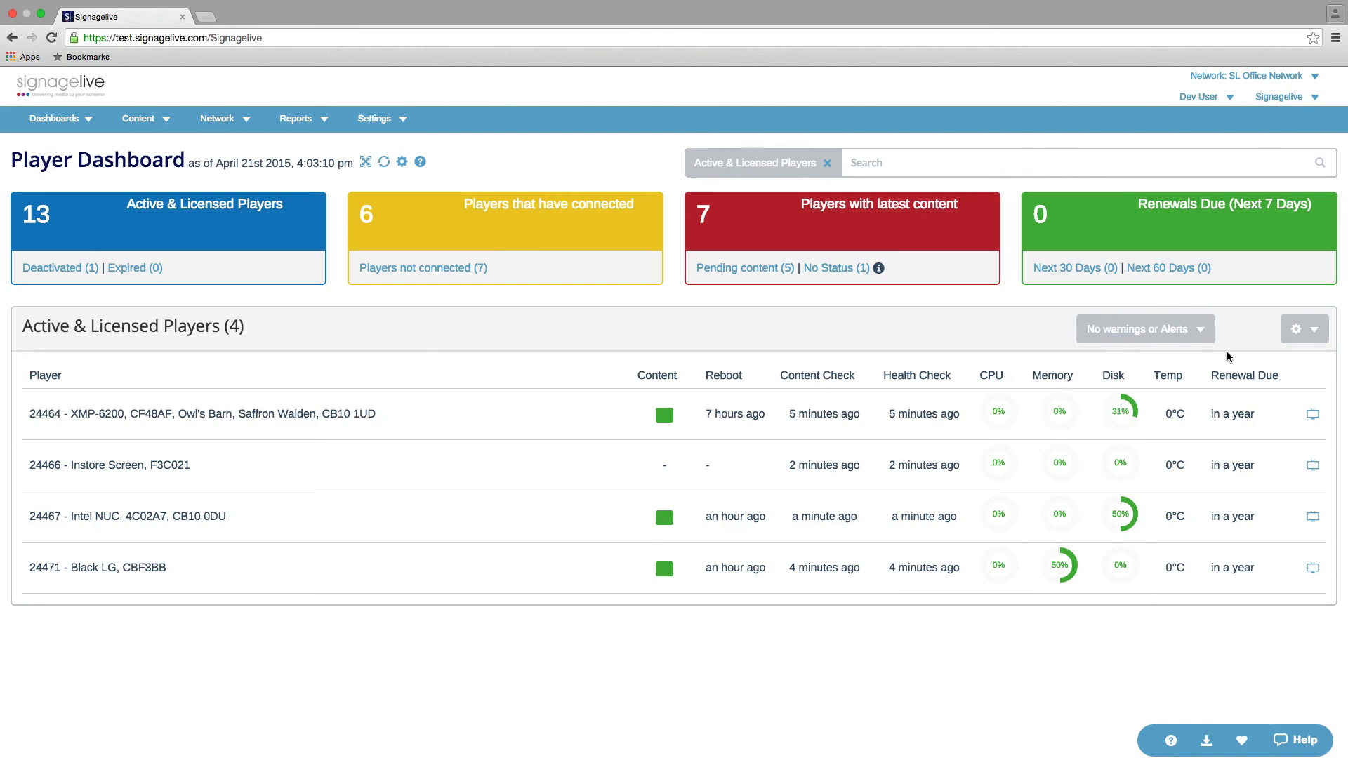